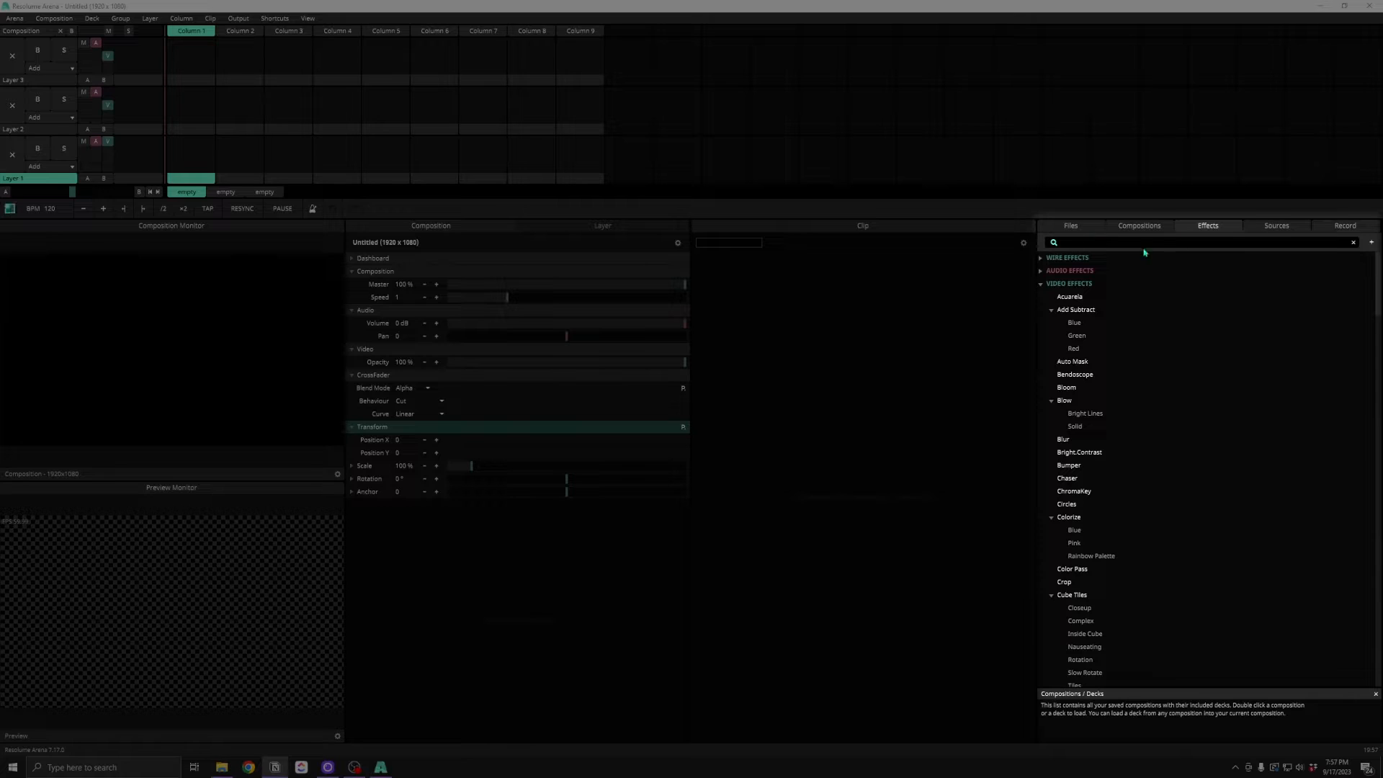
mouse_move(1143, 362)
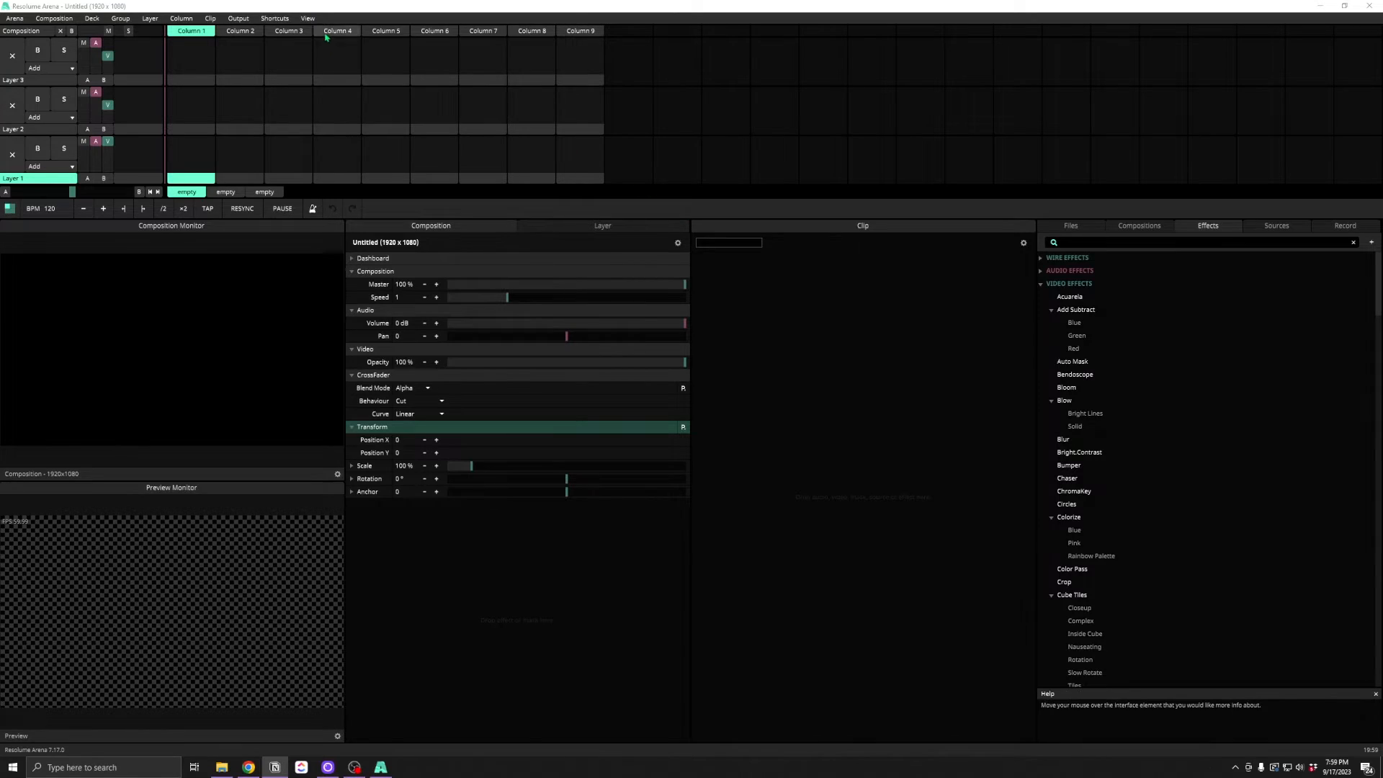
Bring up the View menu's list of panels that can be shown or hidden
left_click(322, 19)
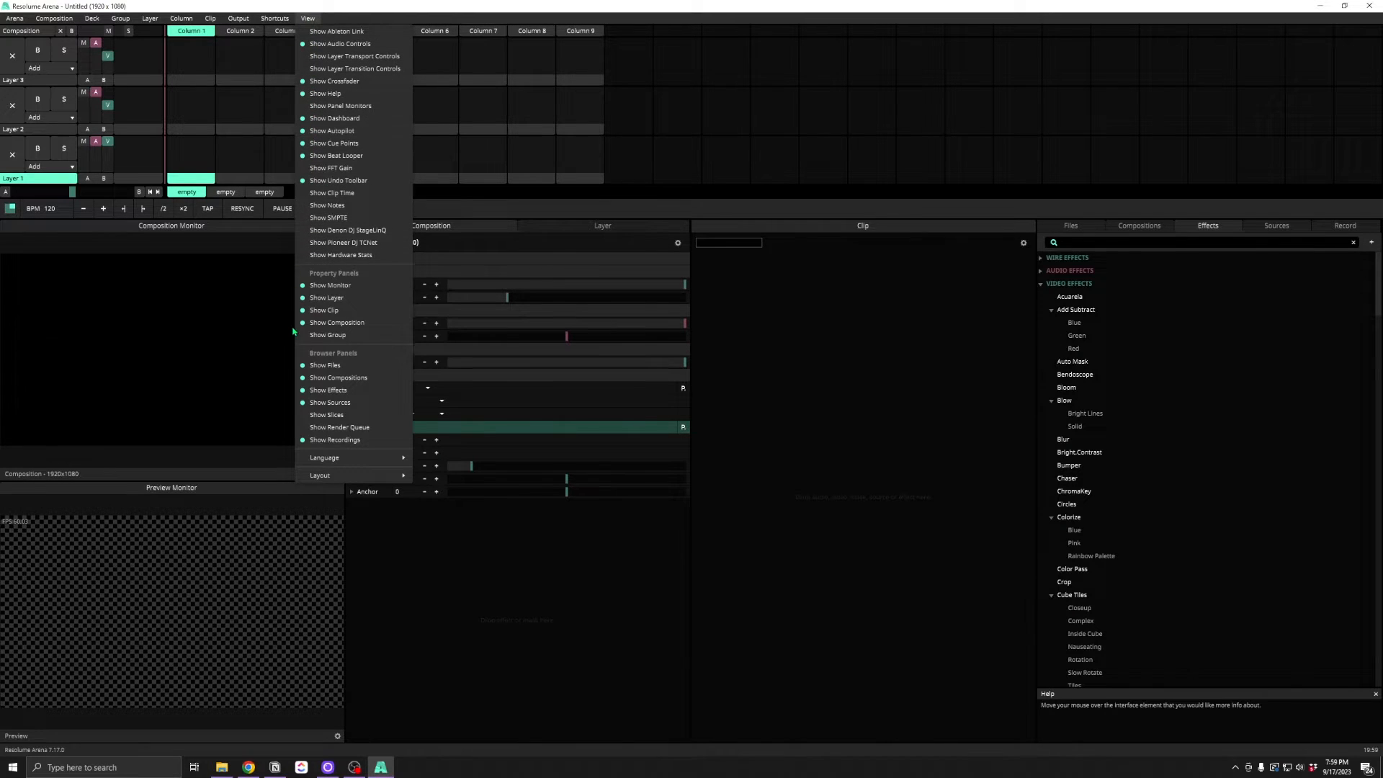
mouse_move(295, 392)
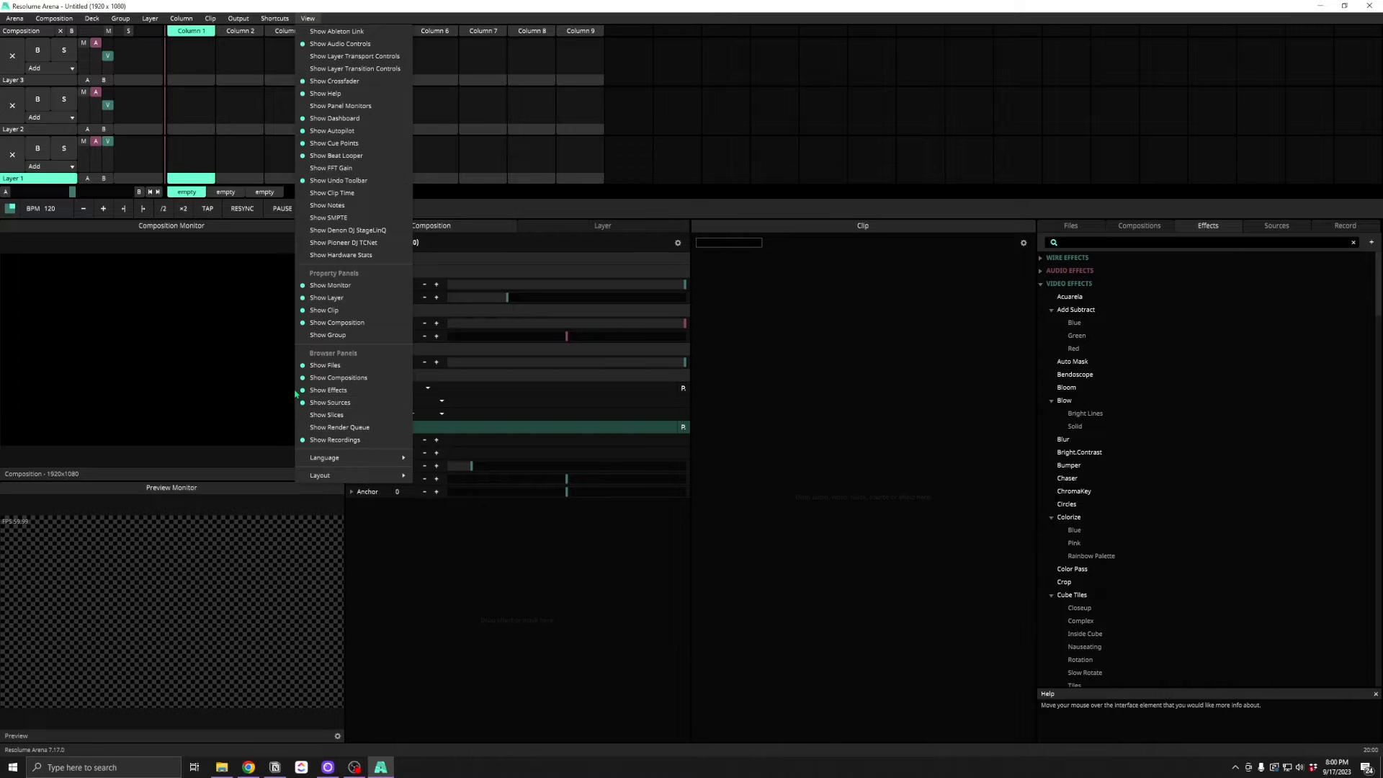
mouse_move(288, 311)
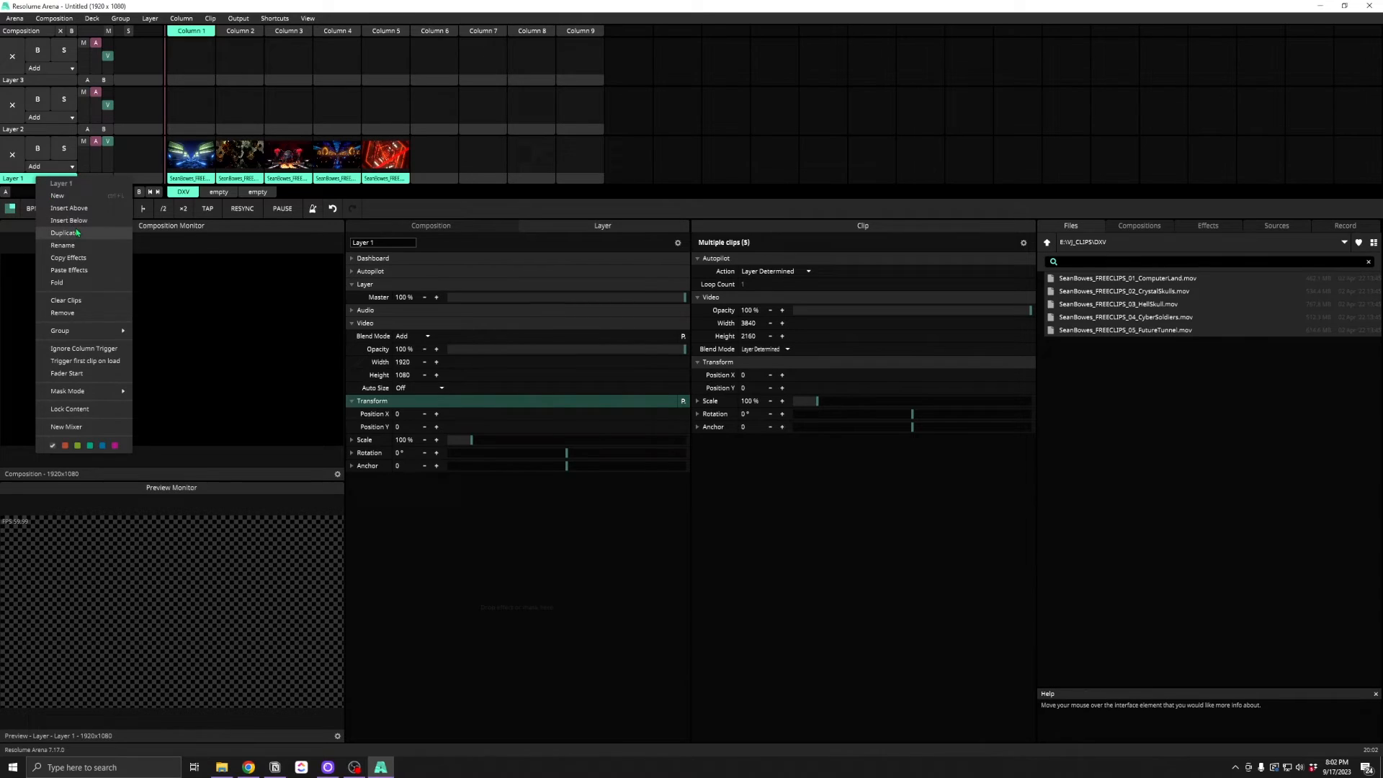
mouse_move(60, 330)
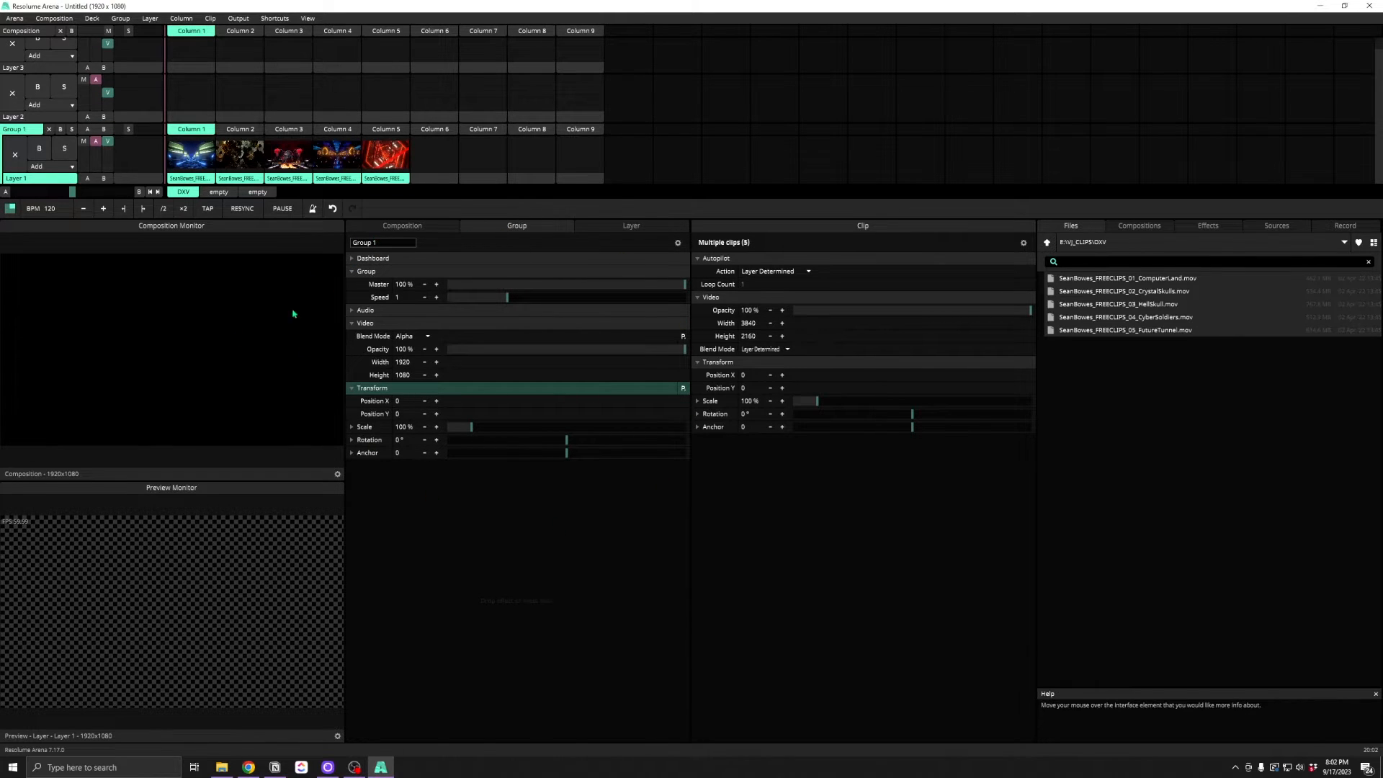
Add the Slices browser panel listing the screen's slices
left_click(306, 18)
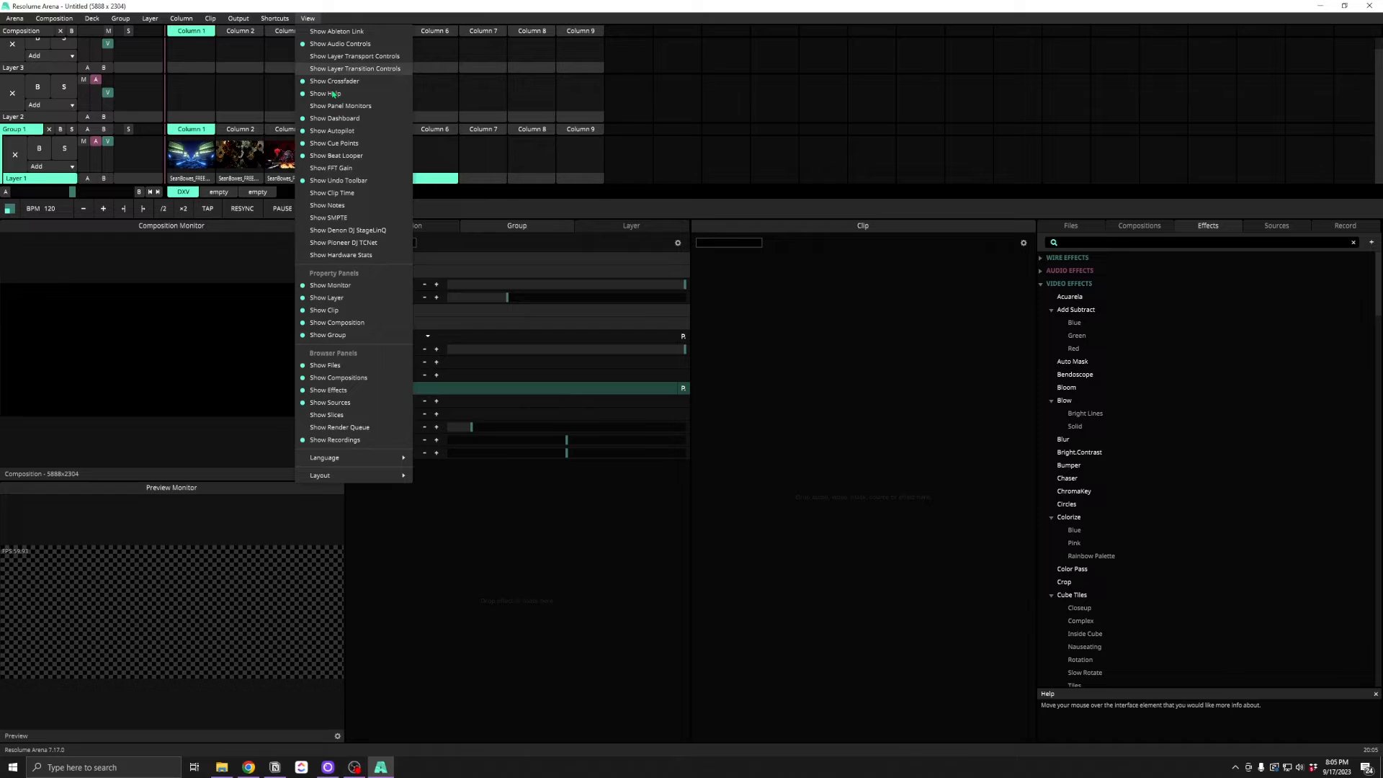
mouse_move(340, 418)
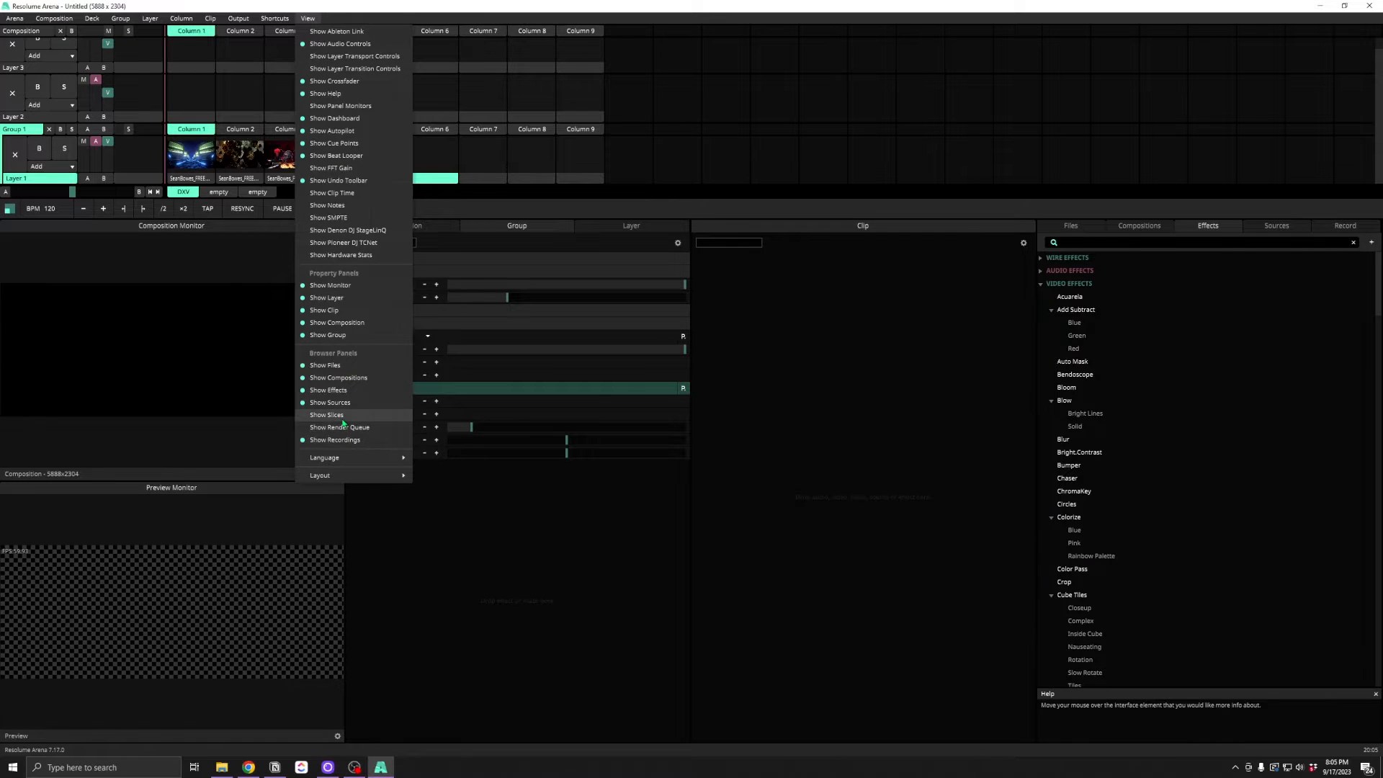
left_click(326, 414)
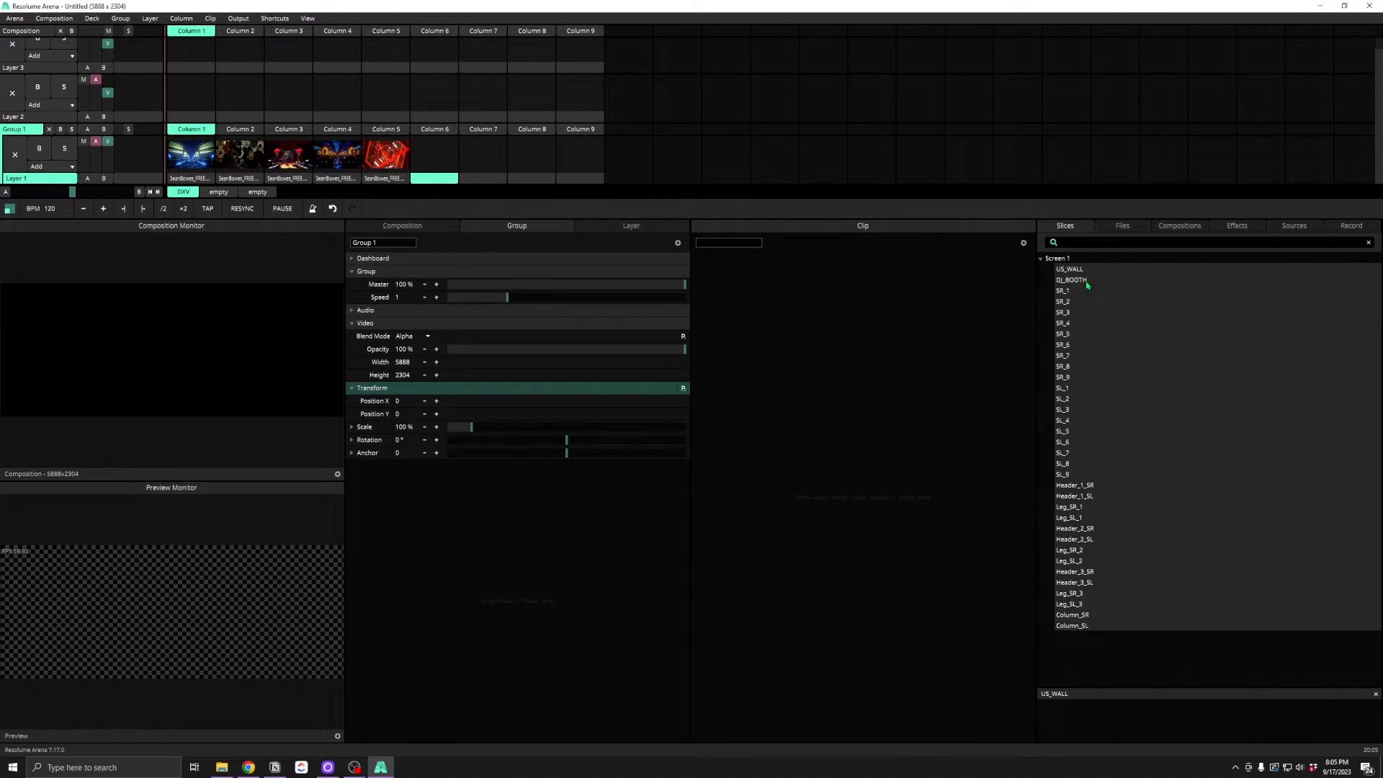
mouse_move(1079, 275)
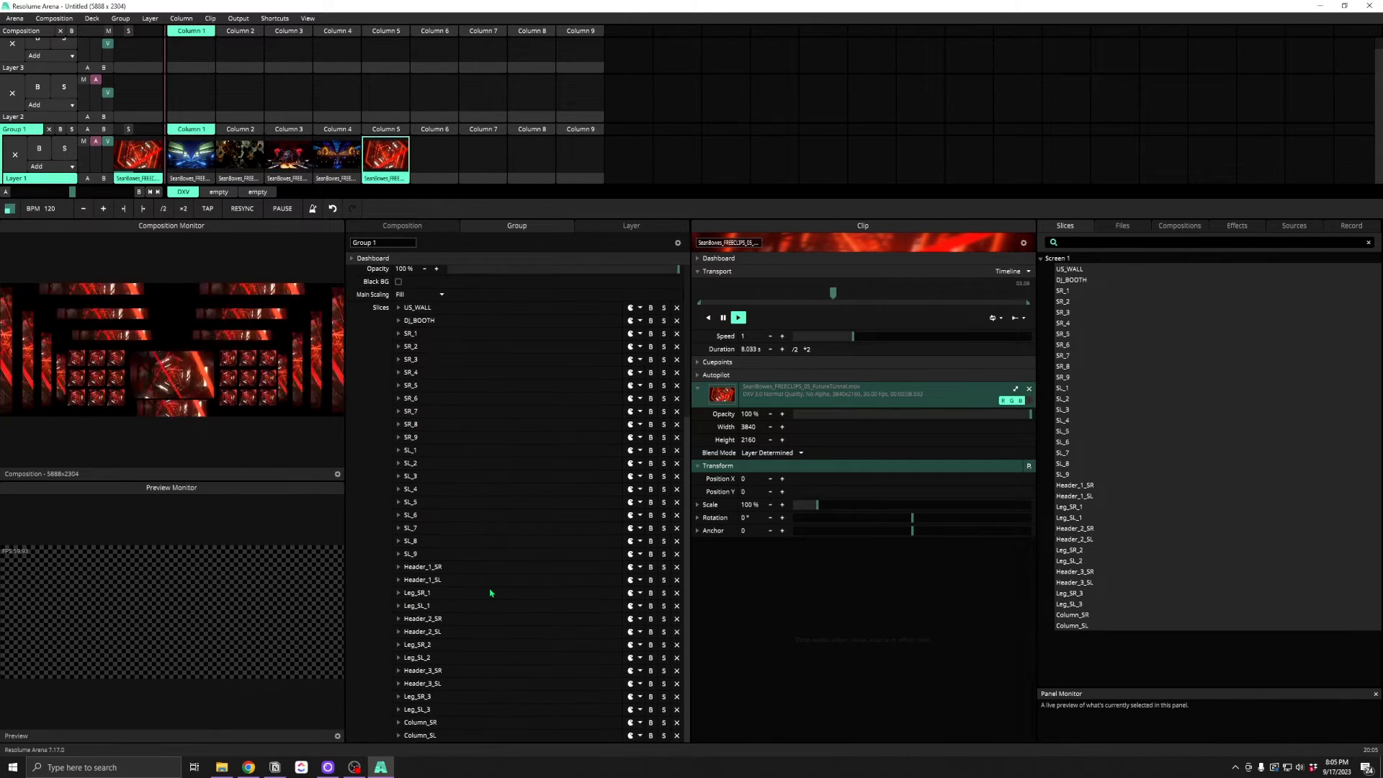
Show the Notes panel and write the note "Like & Subscribe :)" in it
left_click(307, 18)
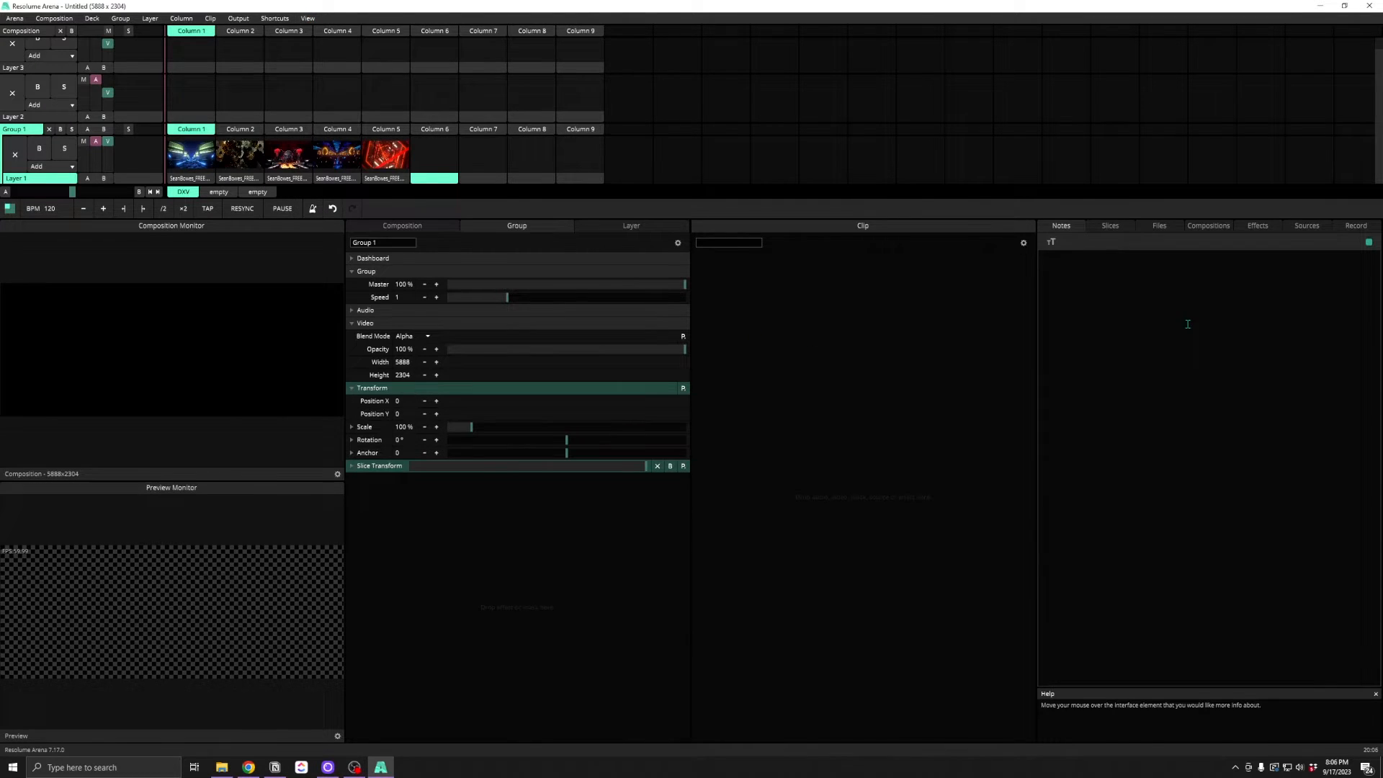
type("Like & S")
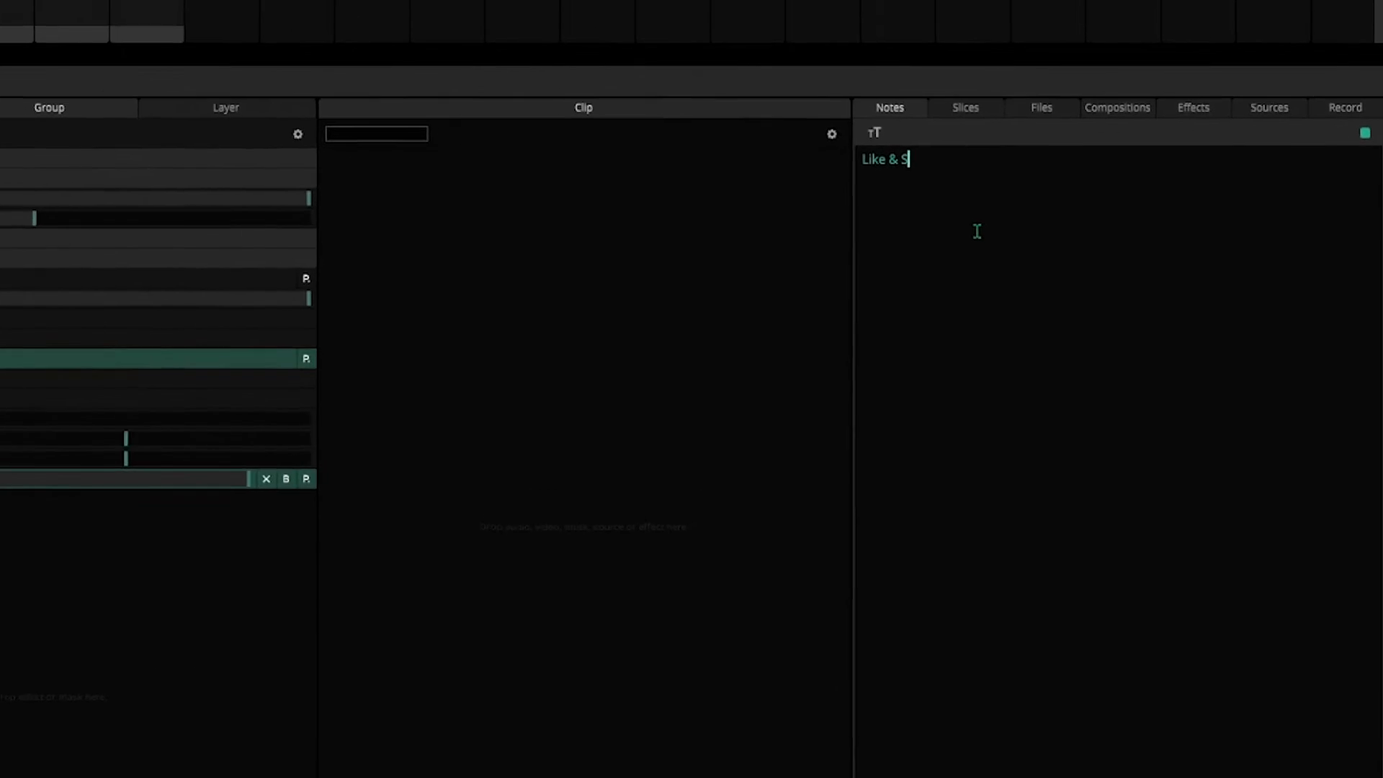
type("ubscribe")
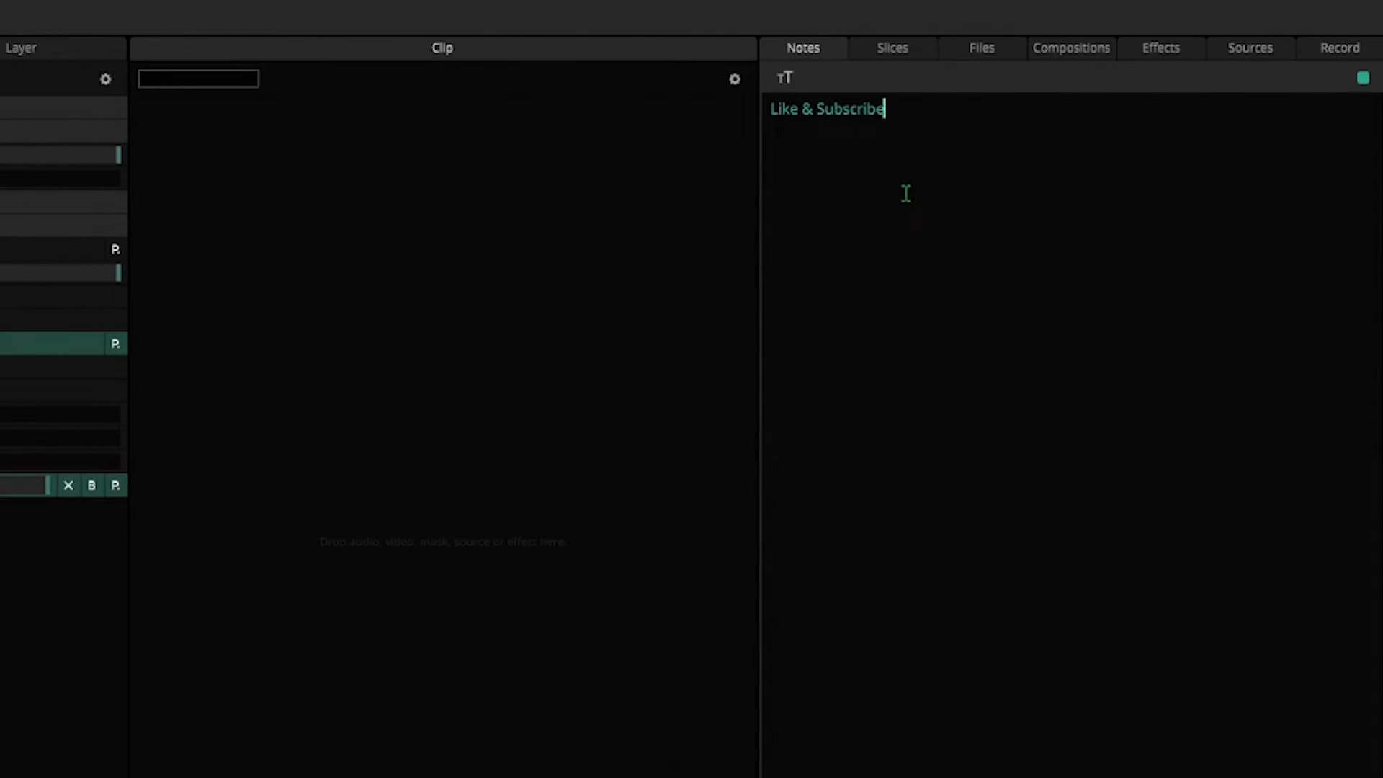
type(":")
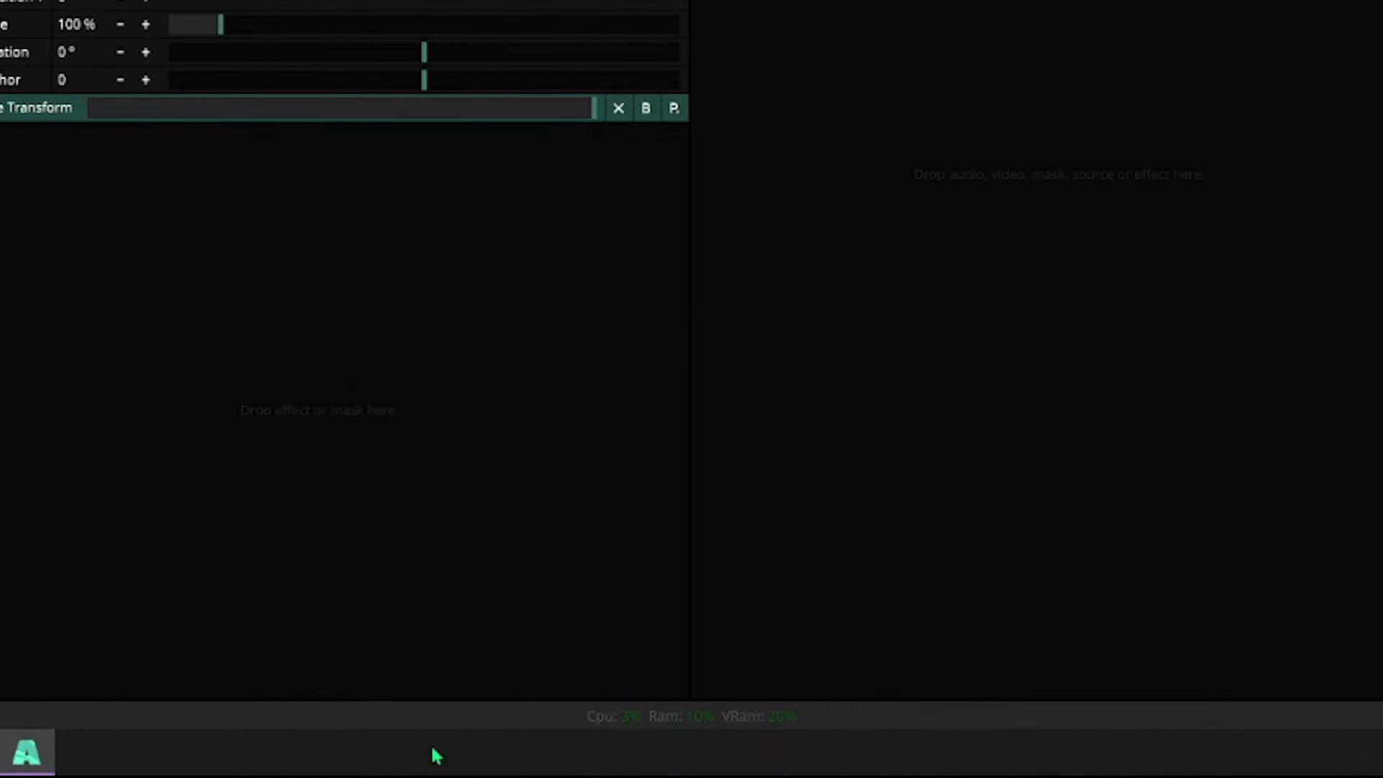
mouse_move(727, 768)
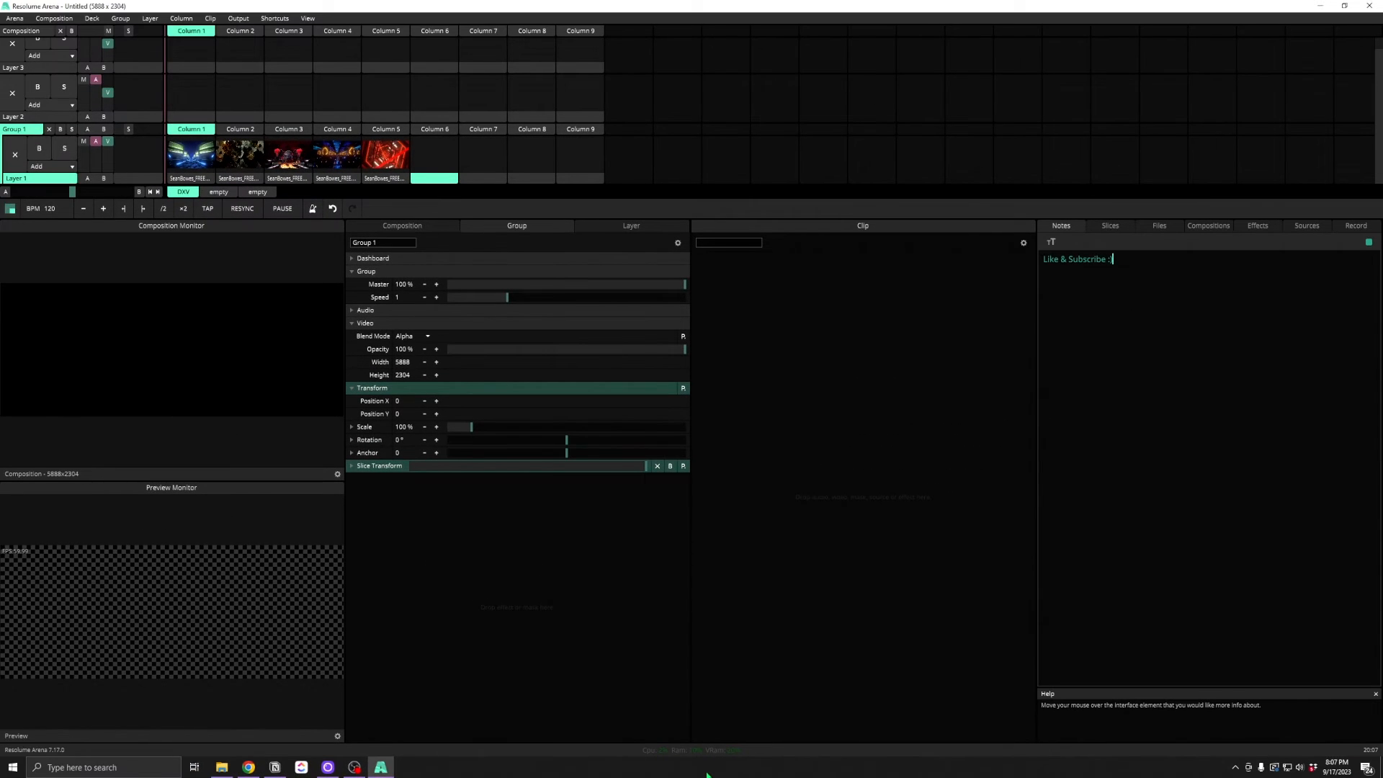
Turn on layer transport controls and add the SMPTE timecode panel
left_click(306, 19)
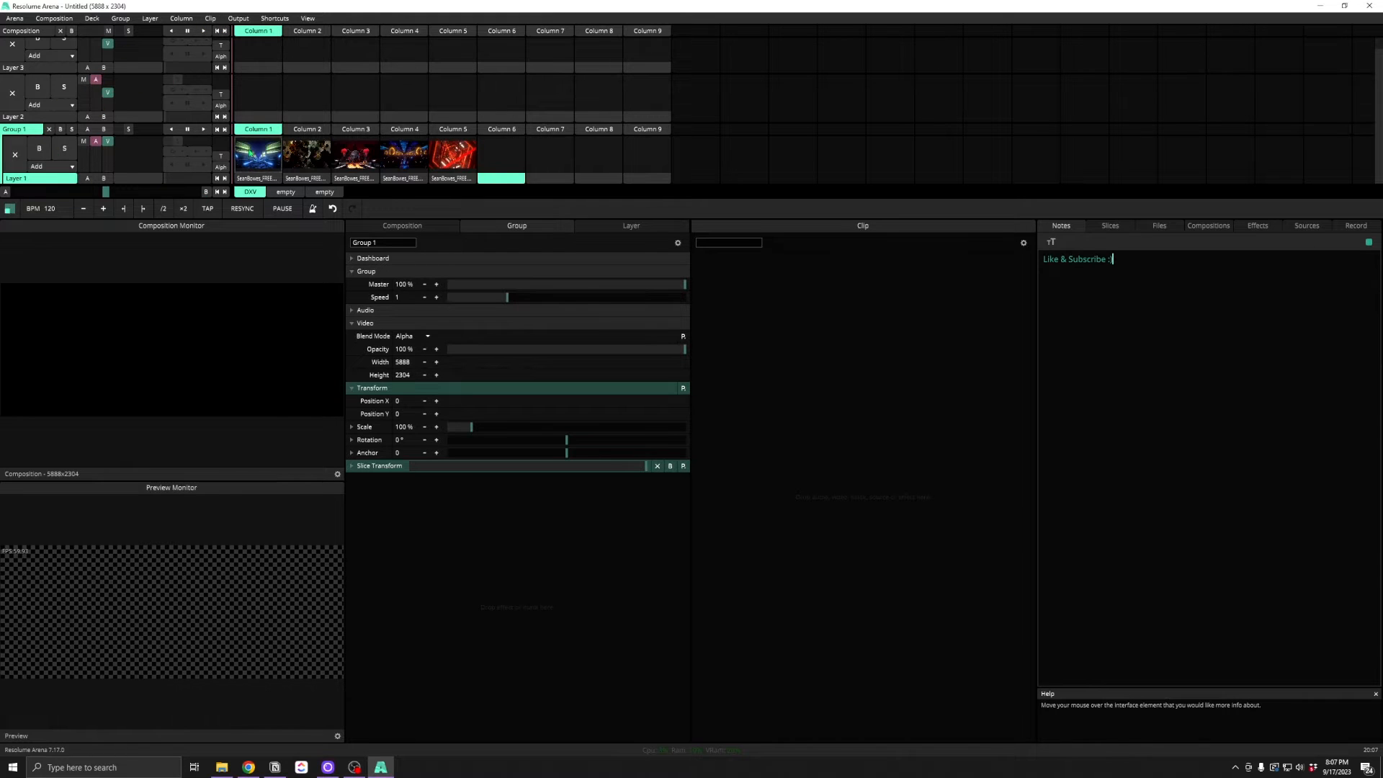
left_click(317, 19)
type(")")
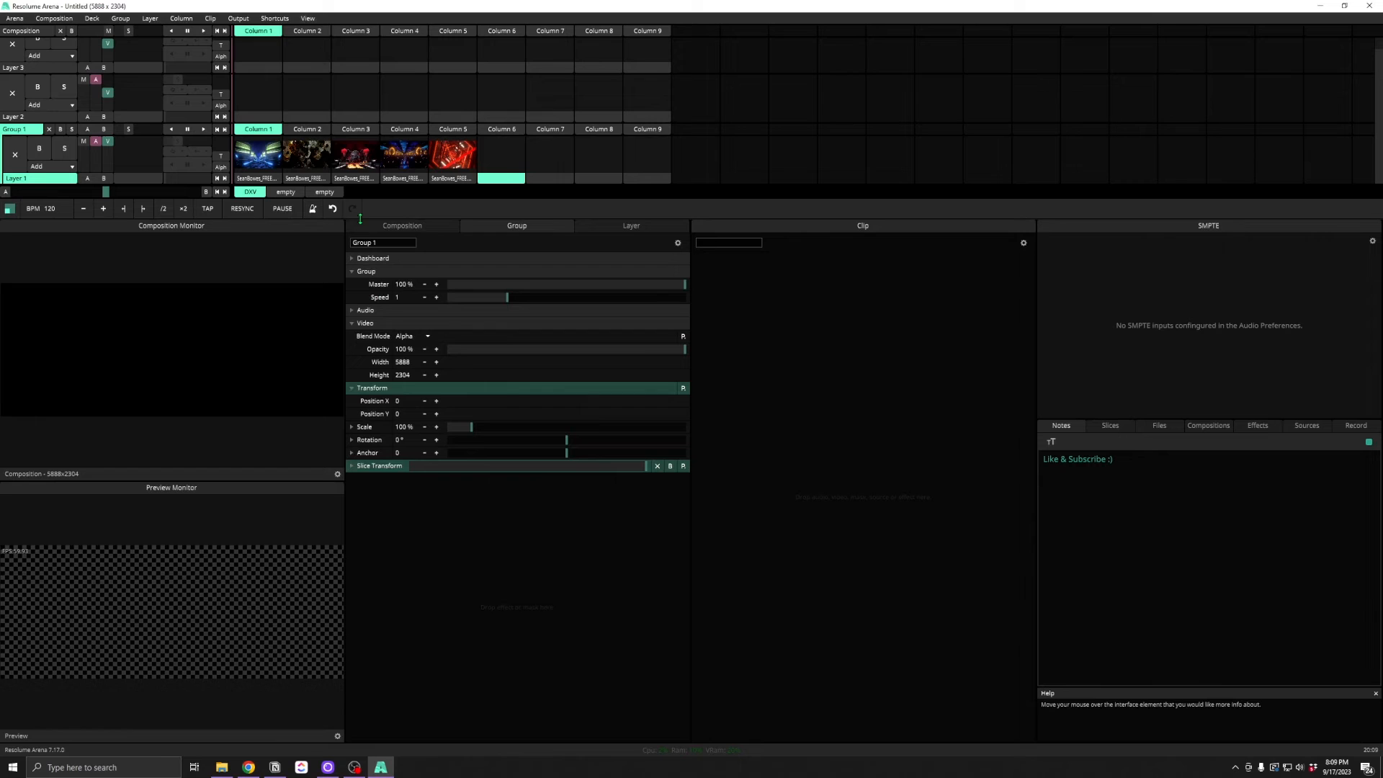
Add the Clip Time panel and show the FFT gain control
left_click(307, 19)
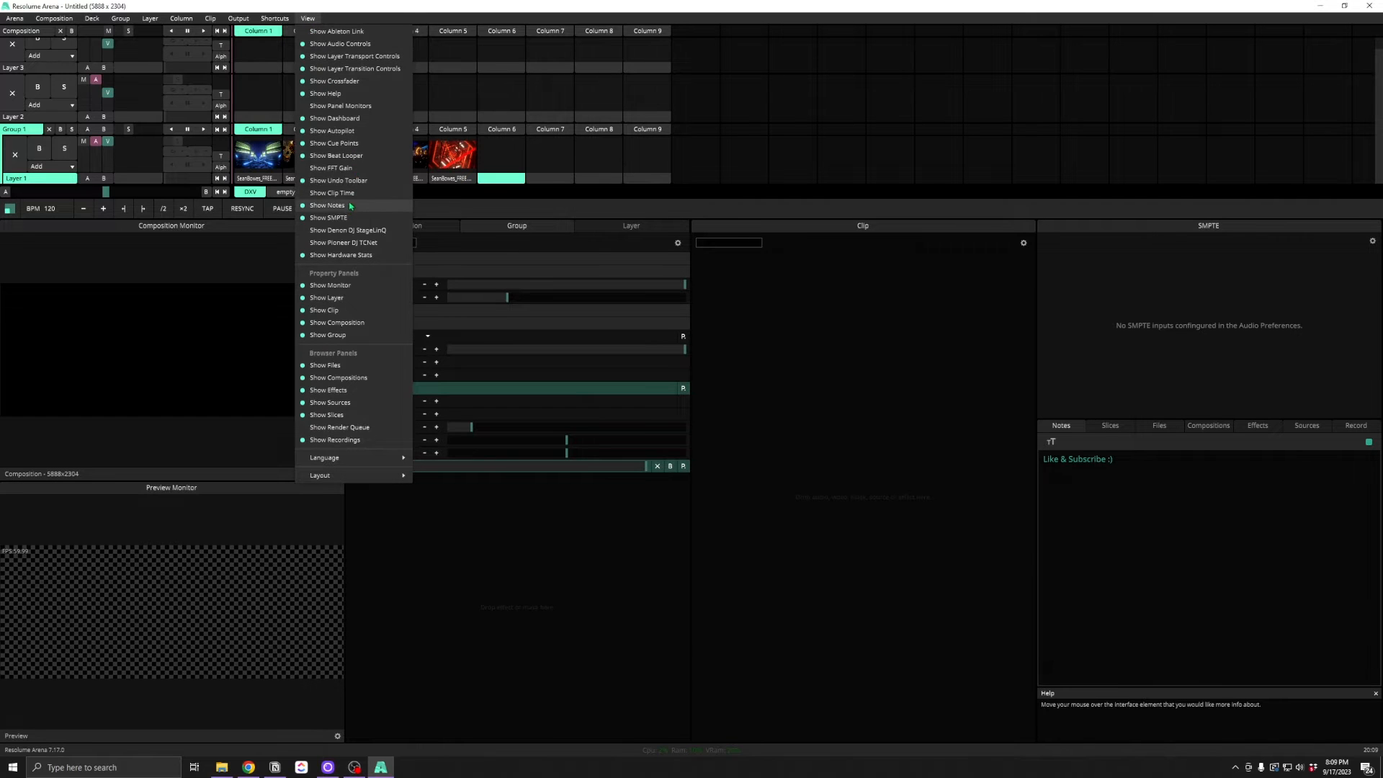
left_click(332, 193)
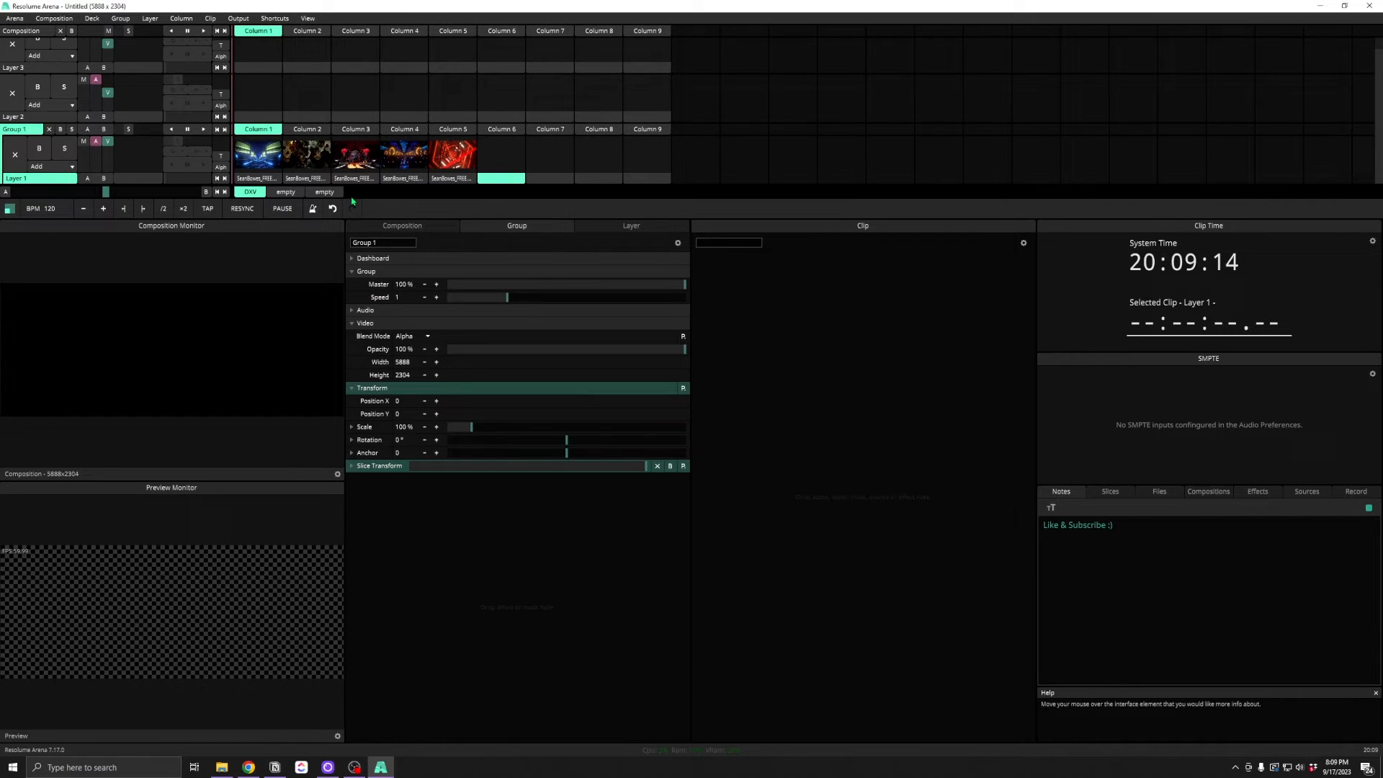
left_click(307, 19)
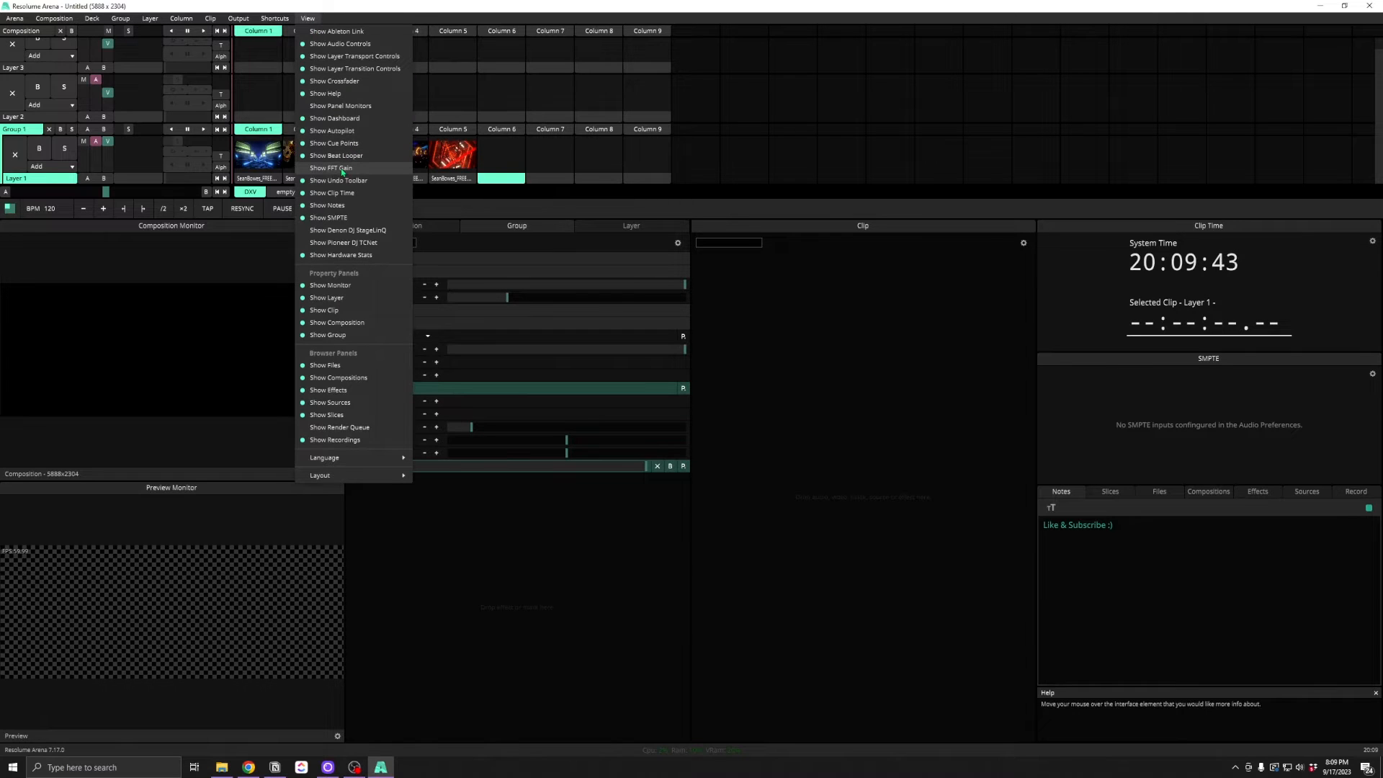
left_click(329, 167)
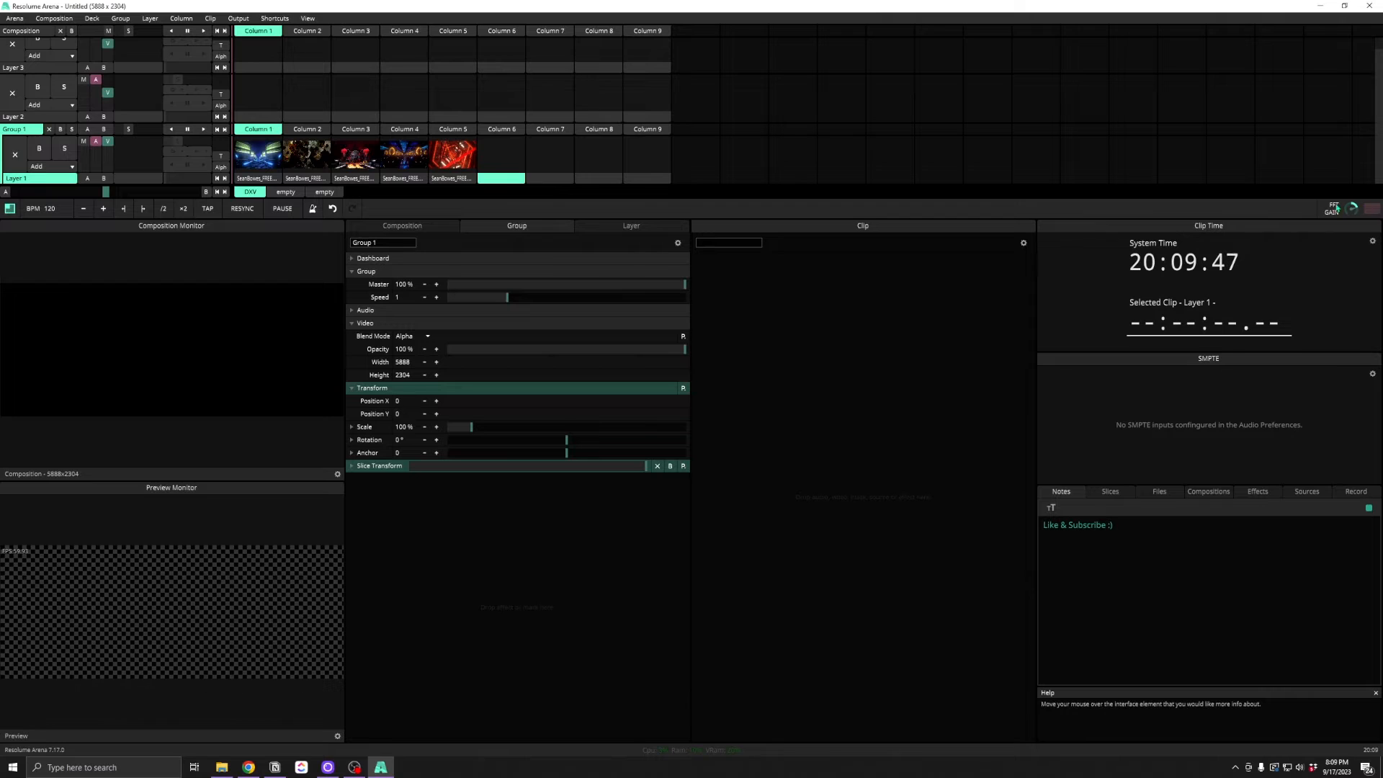
Enable another View panel option and show the Render settings panel
left_click(325, 19)
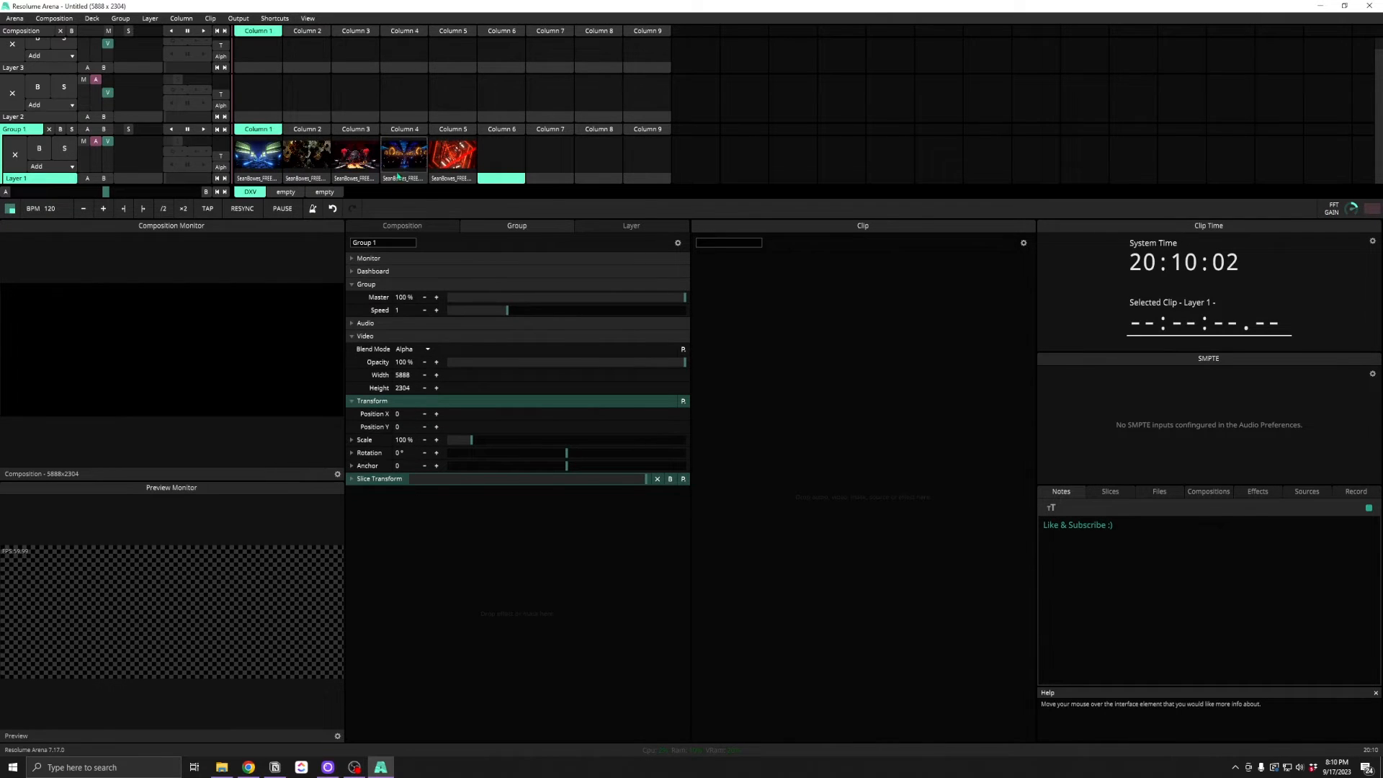
left_click(352, 258)
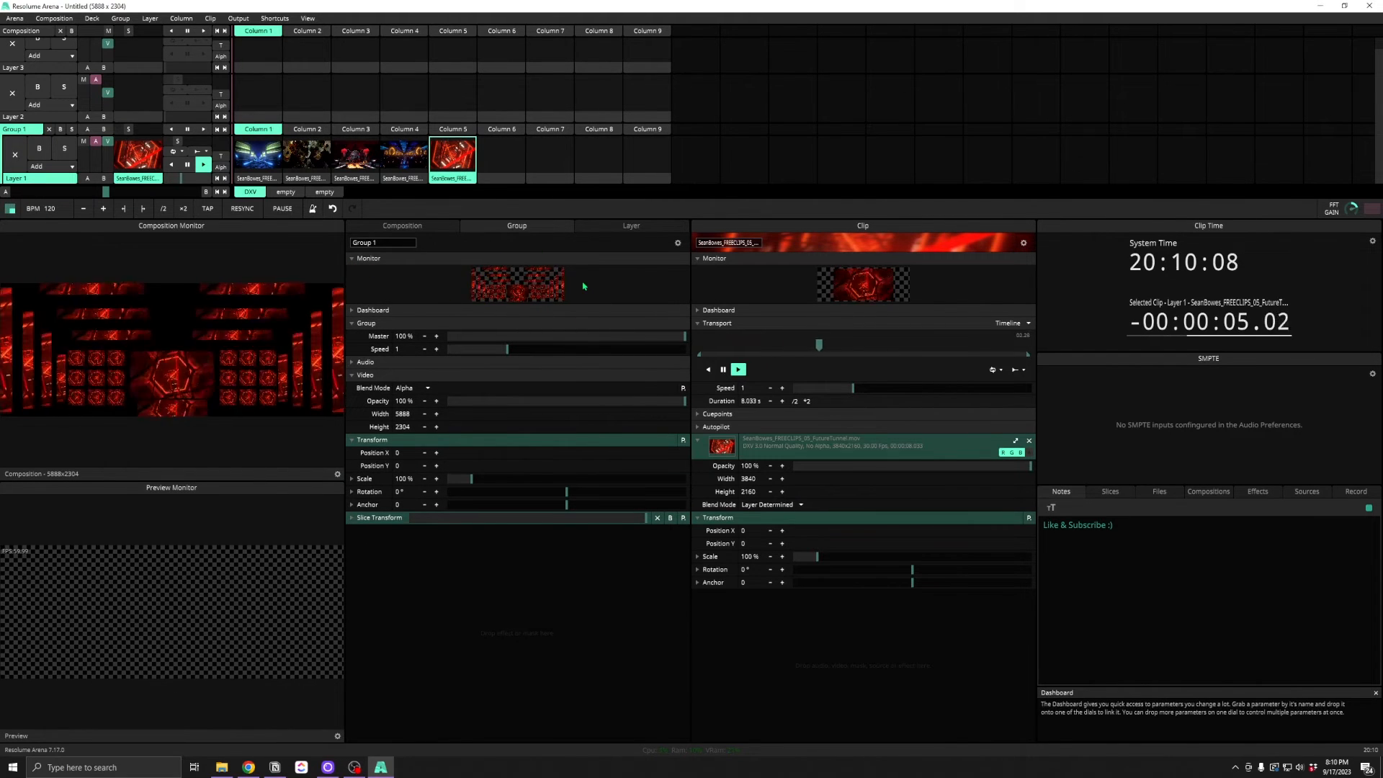
left_click(307, 19)
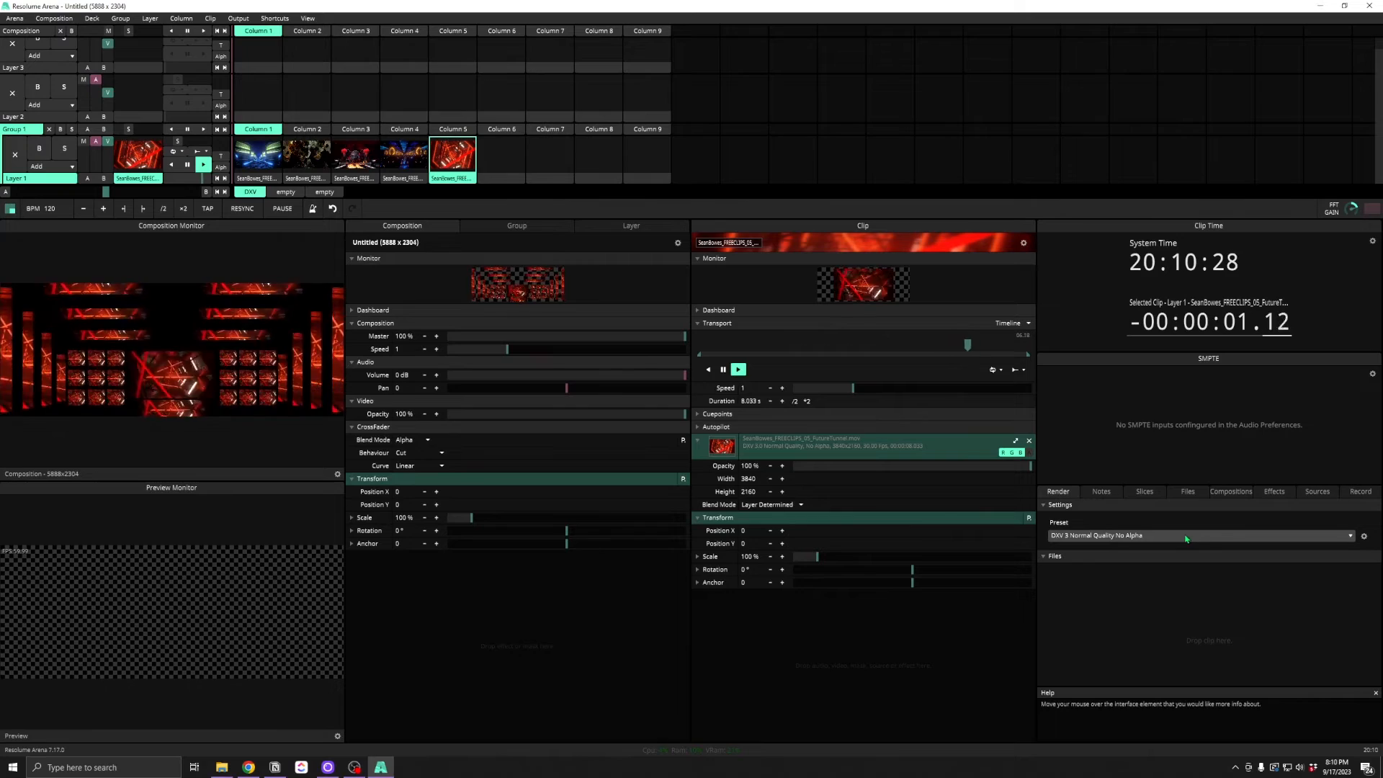
Apply the Default layout preset, removing the Clip Time, SMPTE and Render panels
left_click(305, 19)
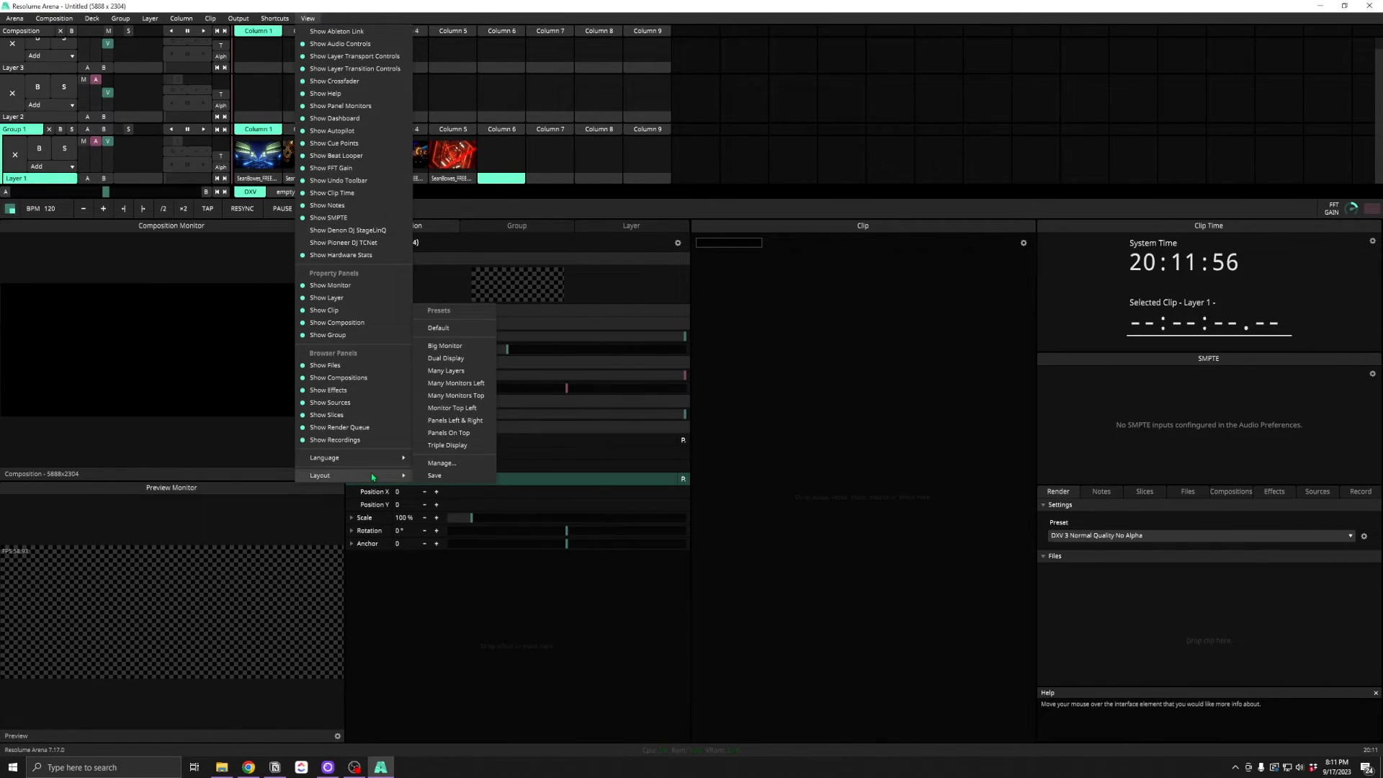
mouse_move(452, 328)
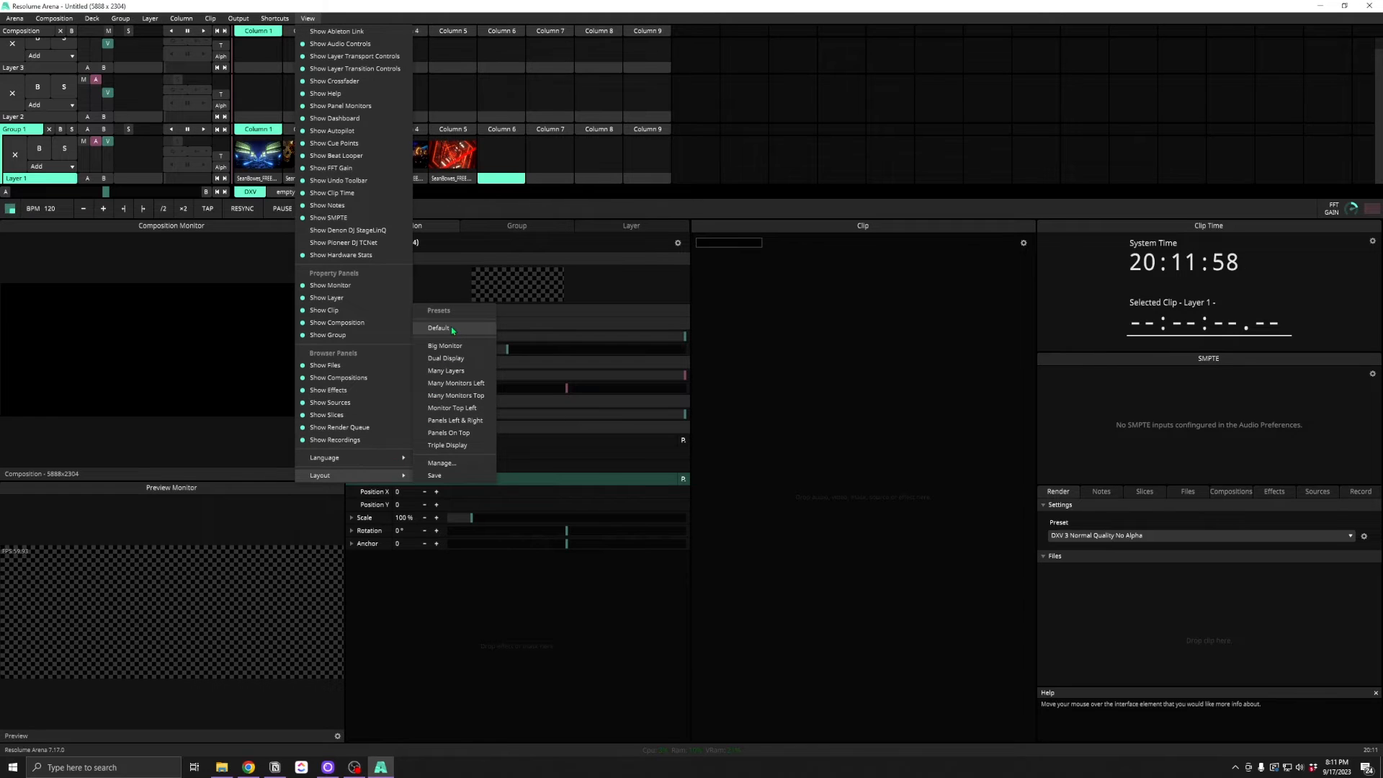
left_click(438, 328)
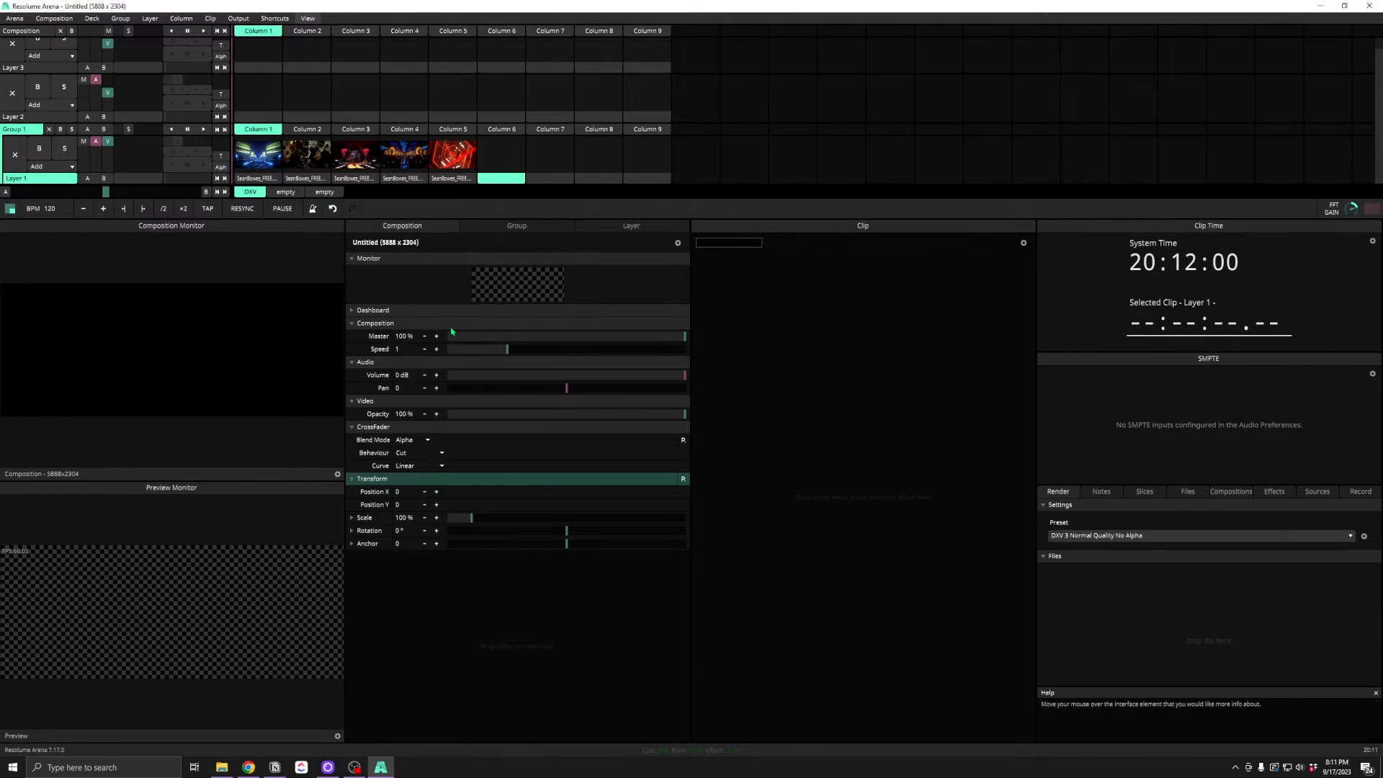
Browse the layout presets under View > Layout and pick one from the list
left_click(314, 18)
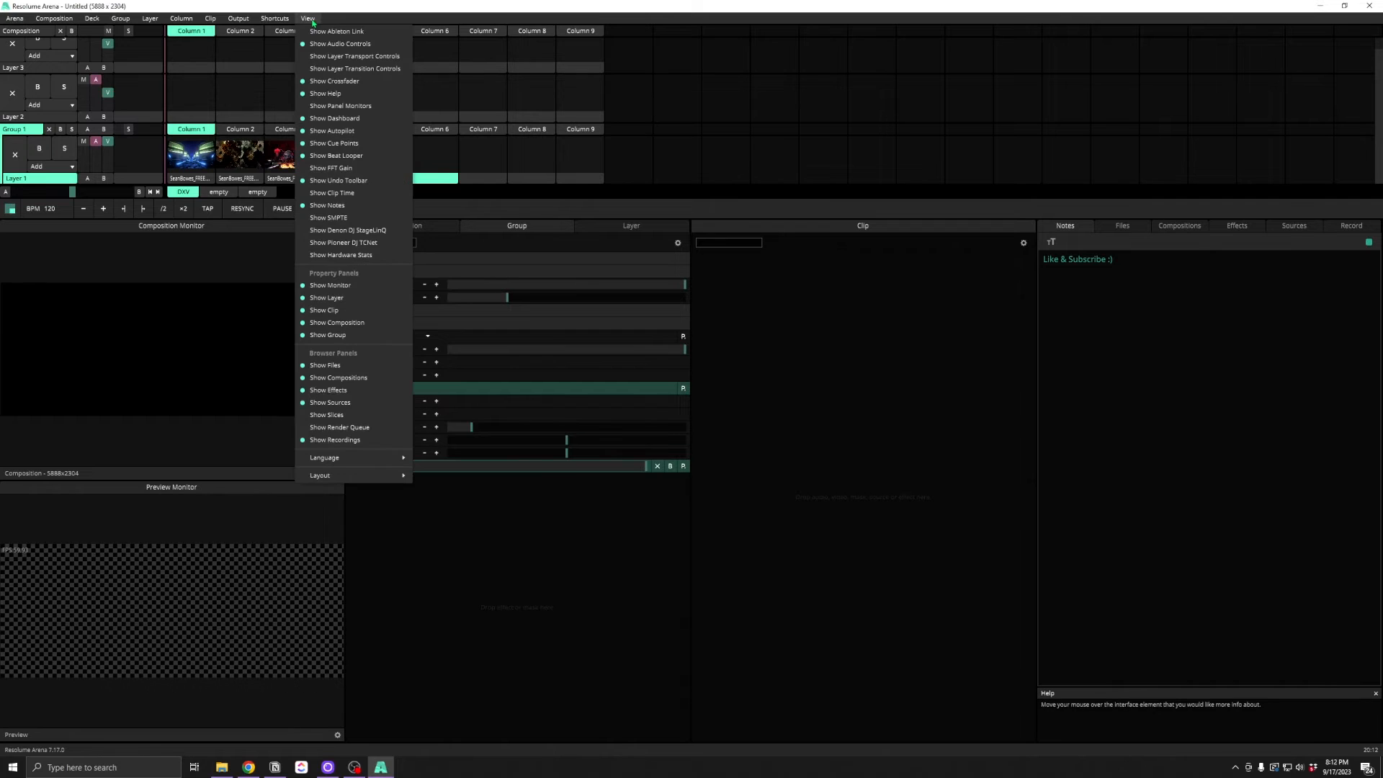
left_click(320, 475)
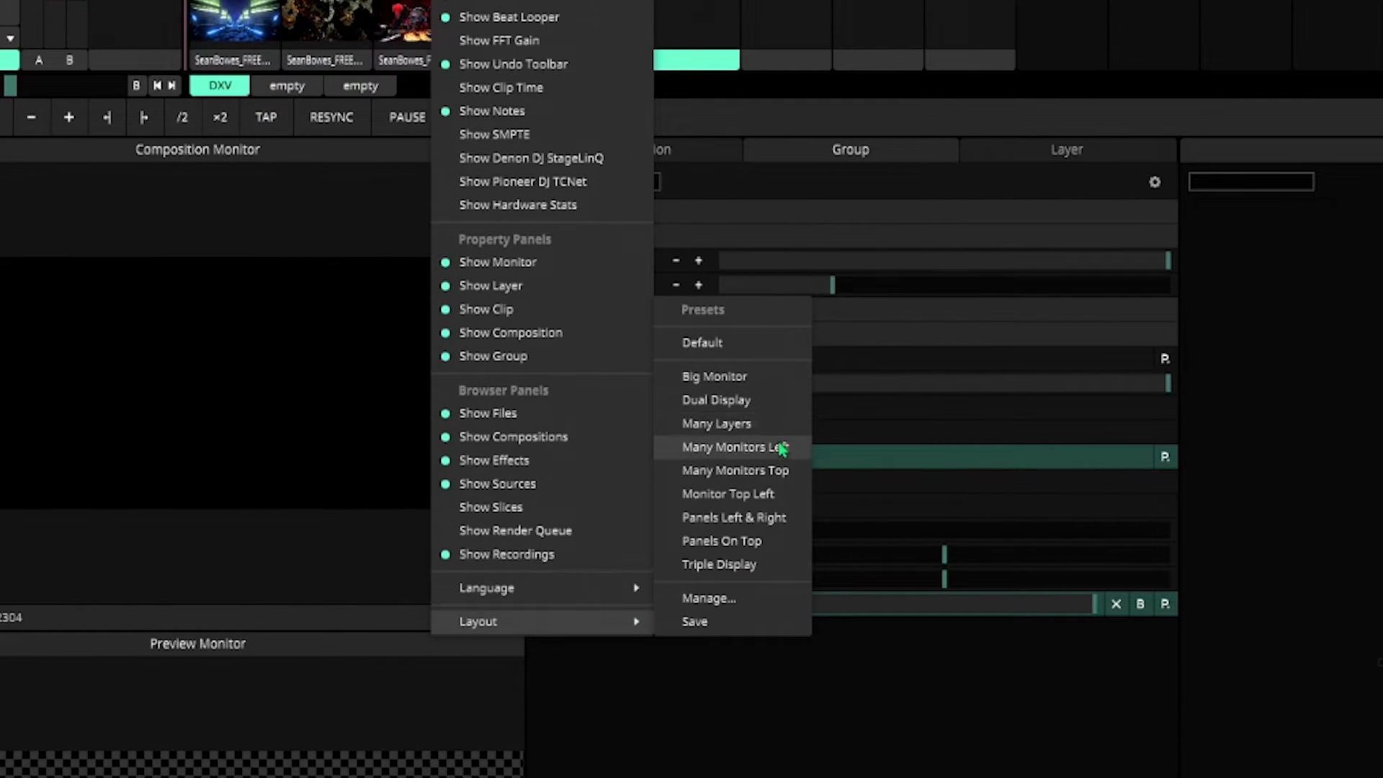
mouse_move(763, 524)
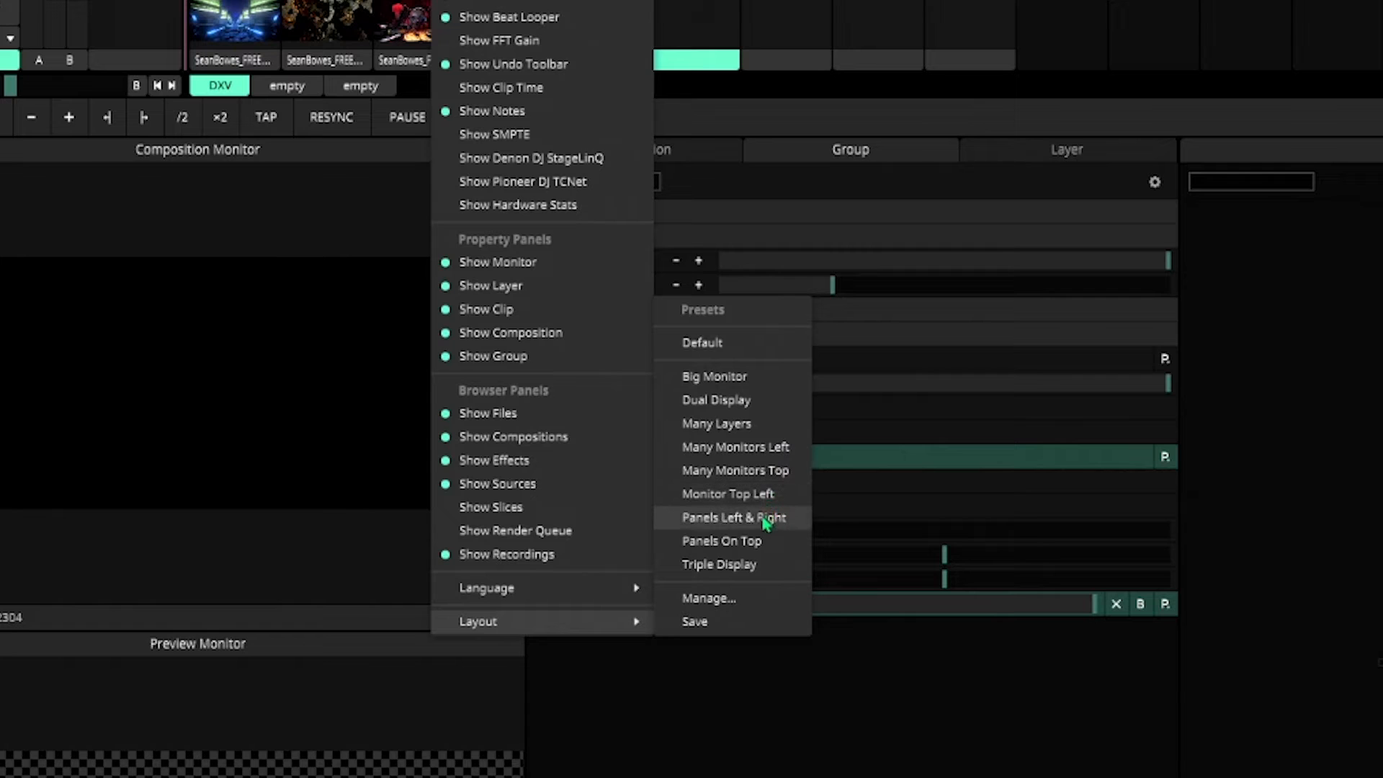
left_click(733, 517)
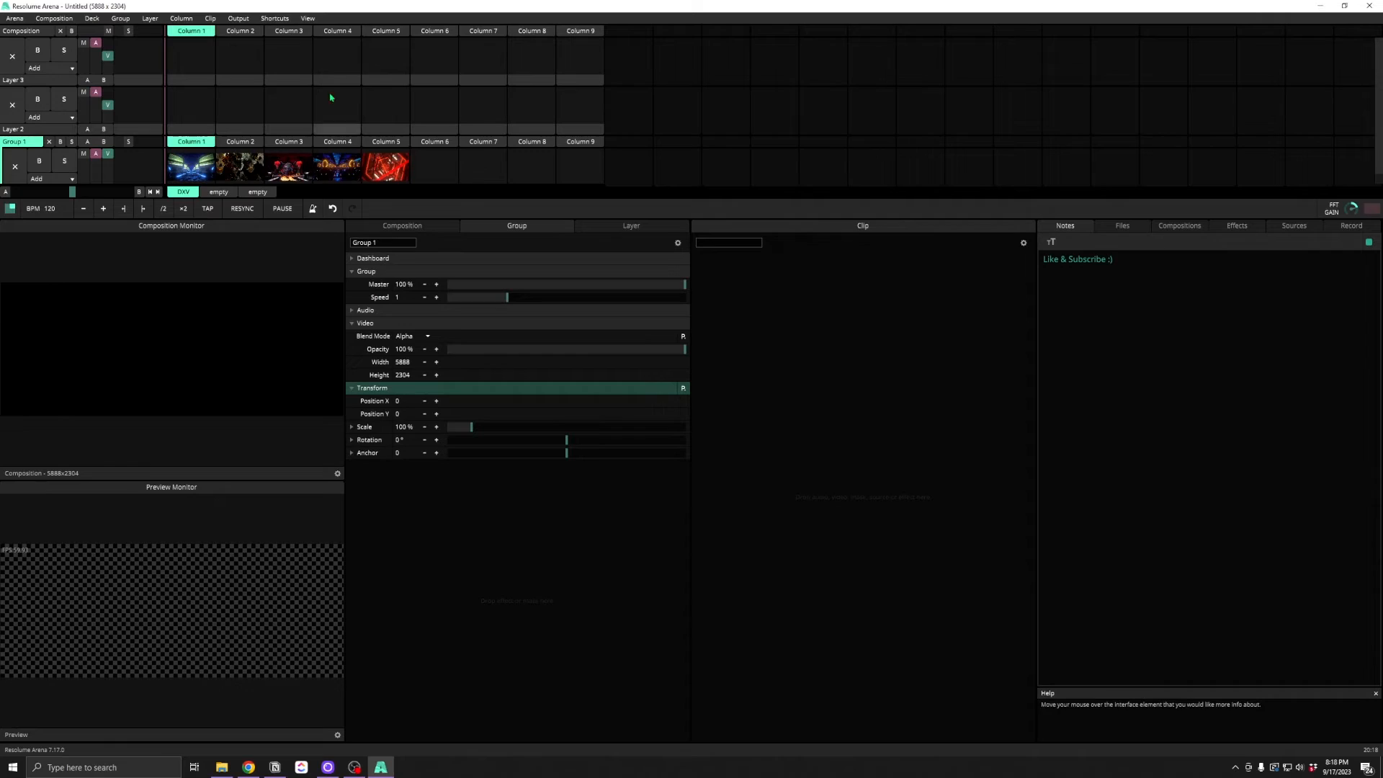
Turn the SMPTE panel back on above the Notes browser
left_click(307, 18)
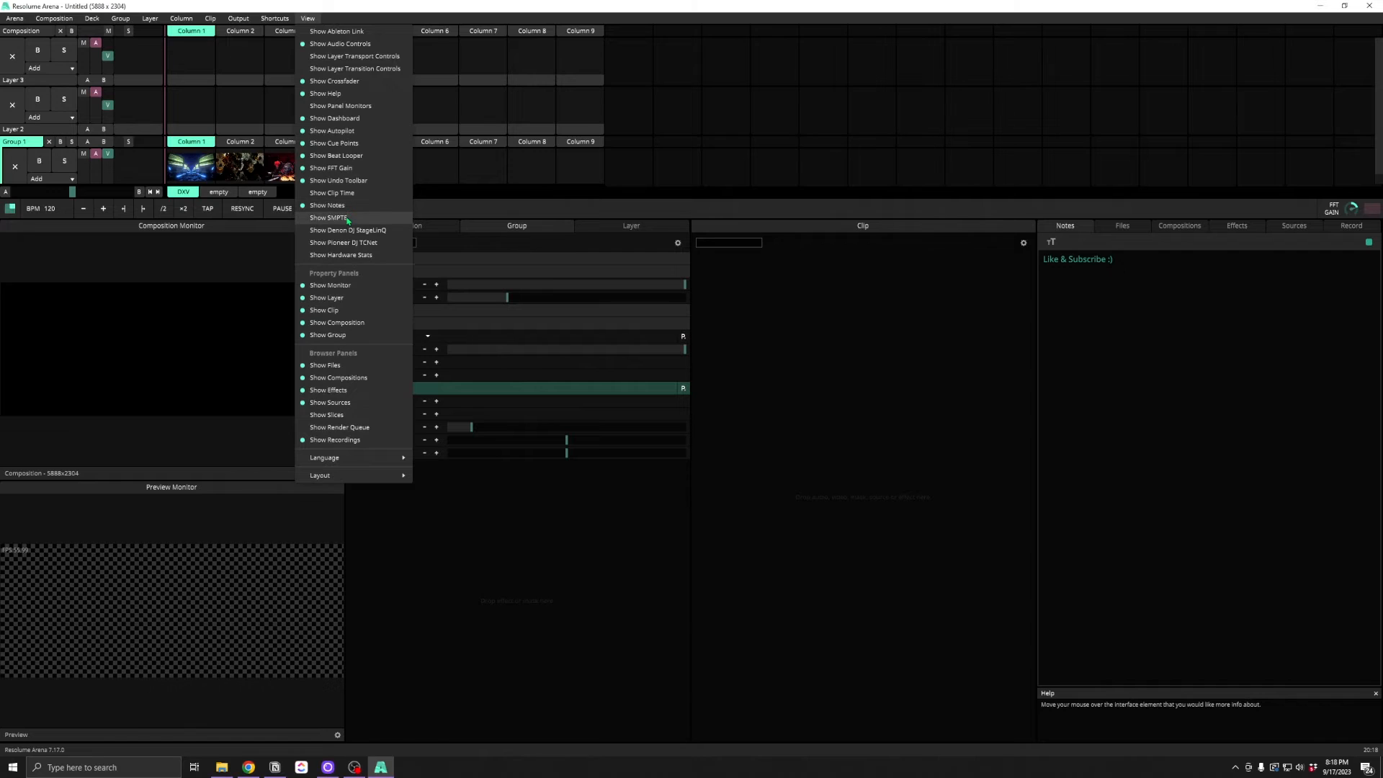
left_click(329, 218)
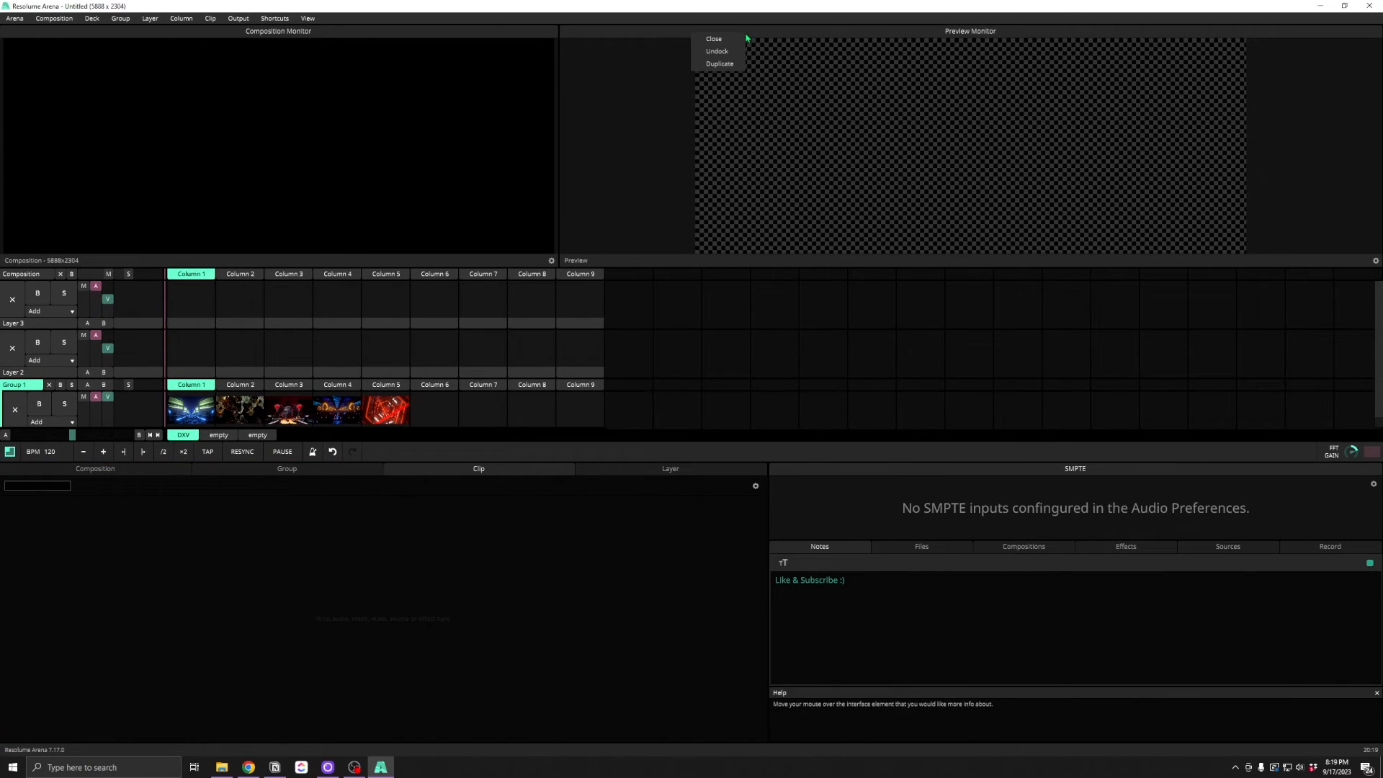
mouse_move(741, 53)
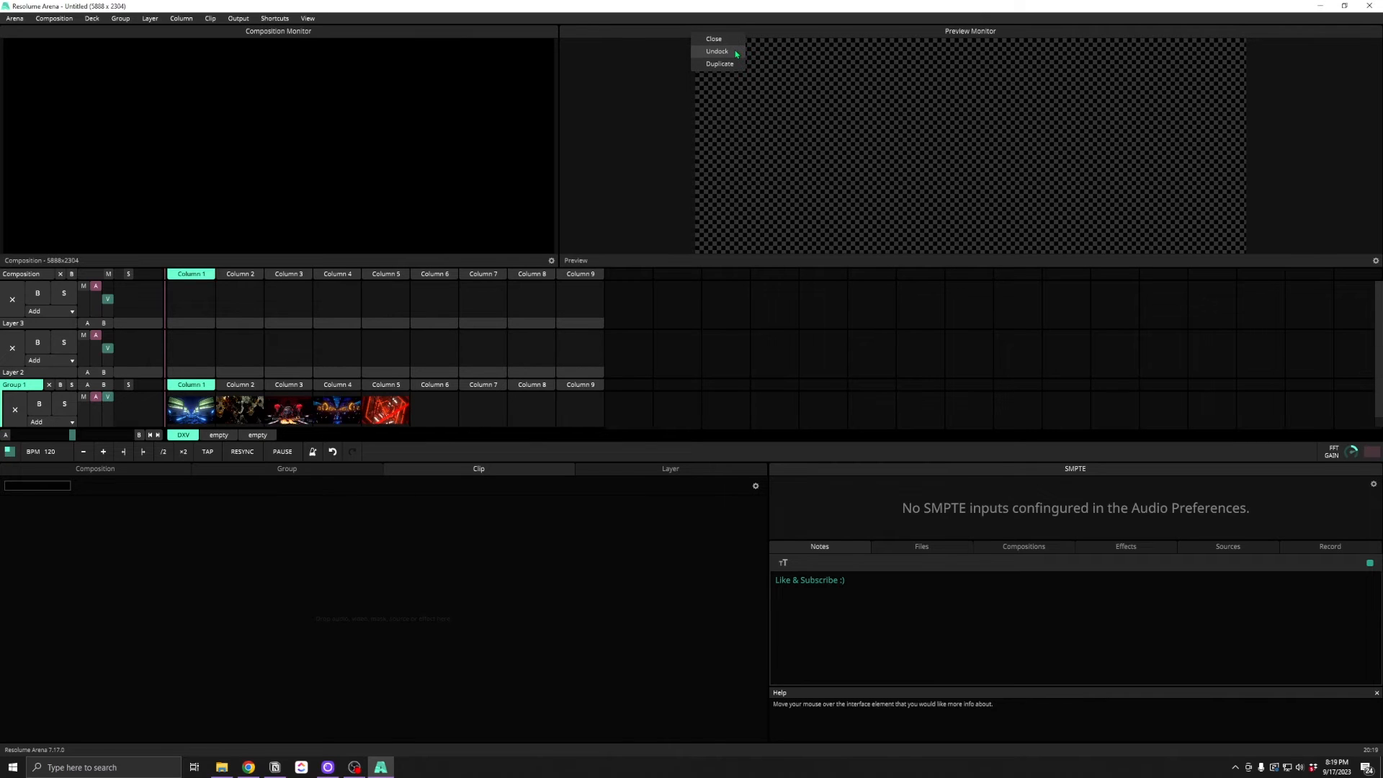
left_click(713, 52)
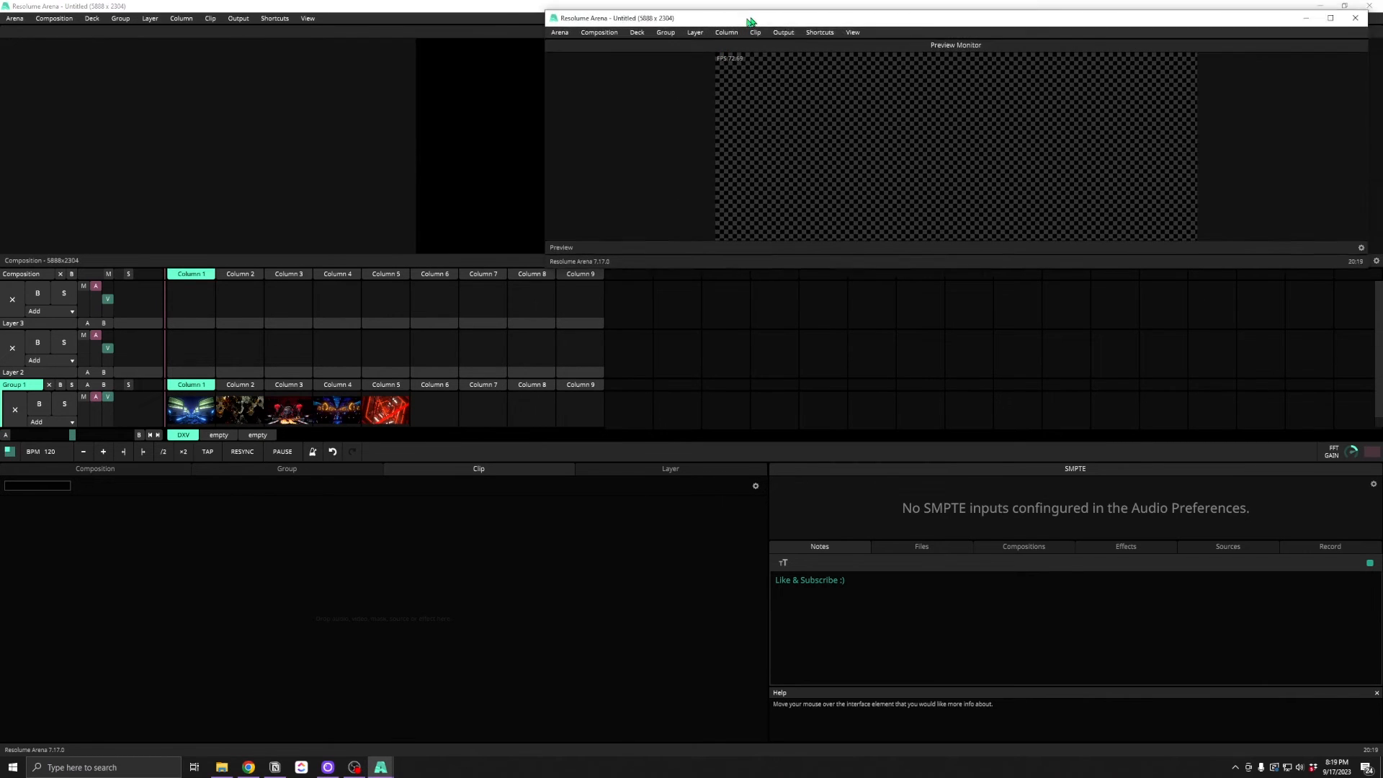
left_click_drag(748, 17, 723, 104)
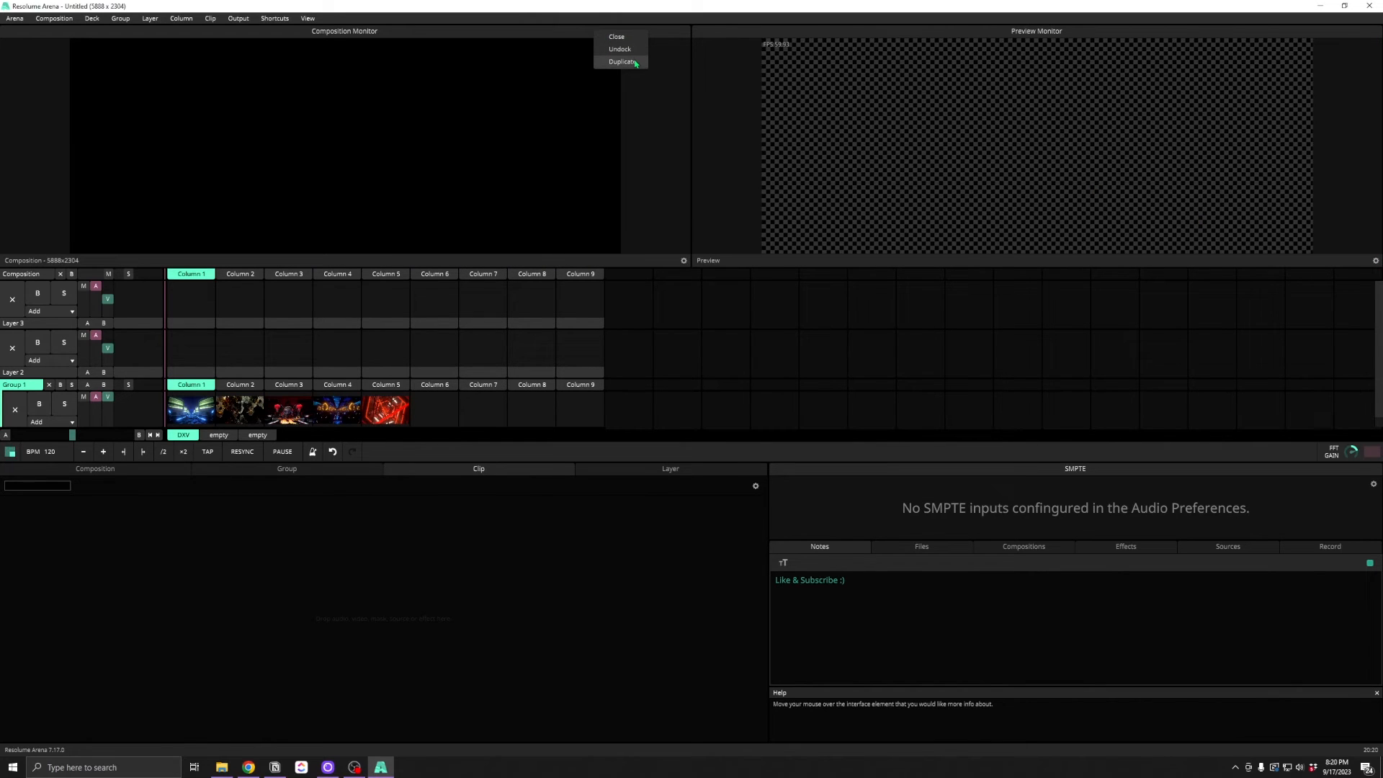
Duplicate the composition monitor into a third monitor sourced from Layer 1
left_click(622, 60)
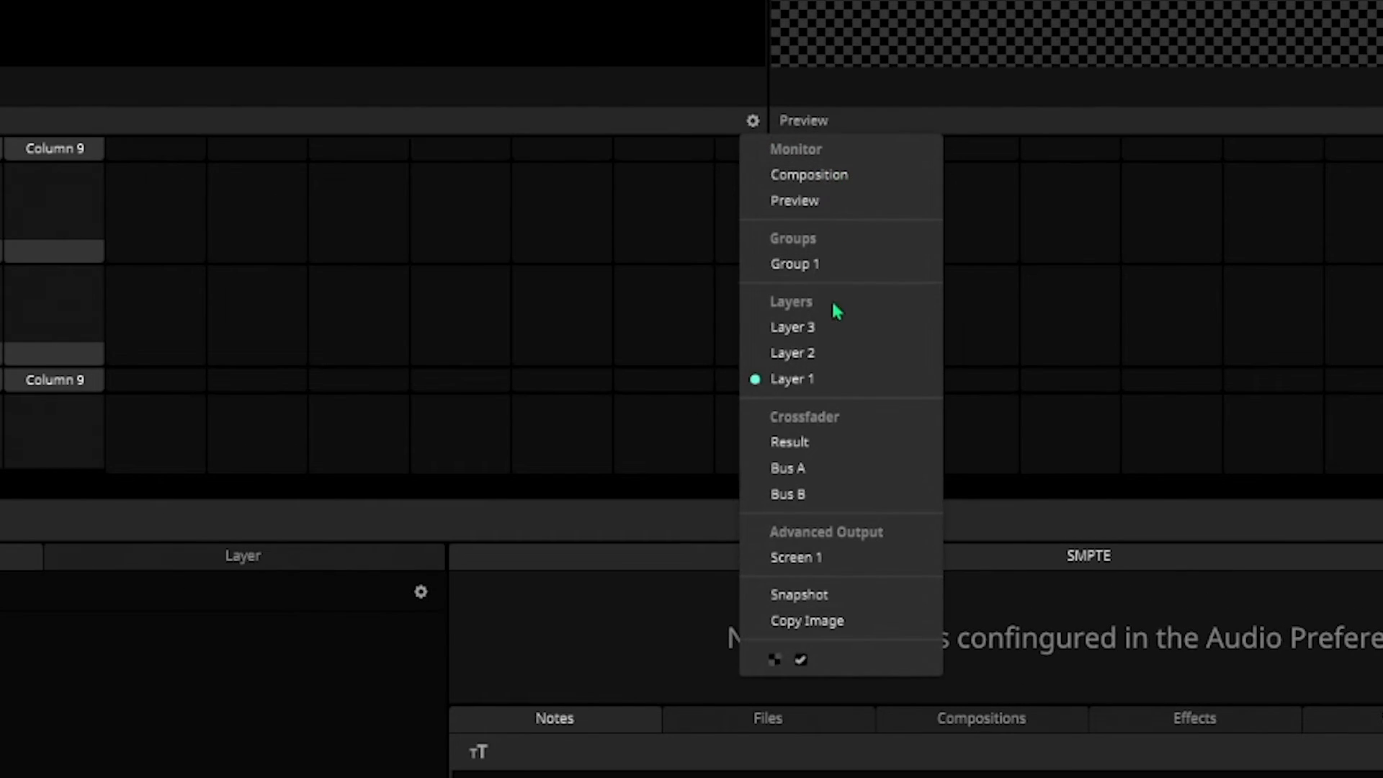
mouse_move(835, 605)
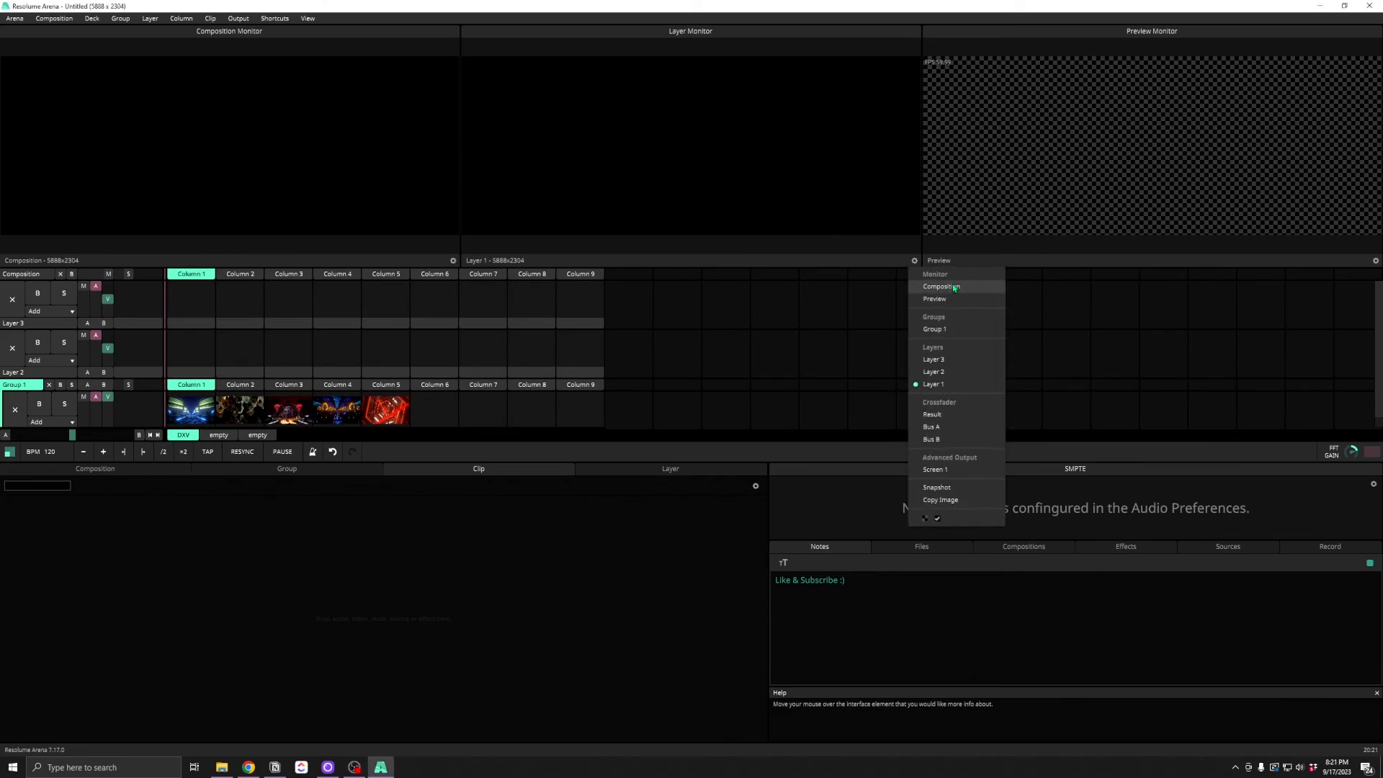
left_click(942, 286)
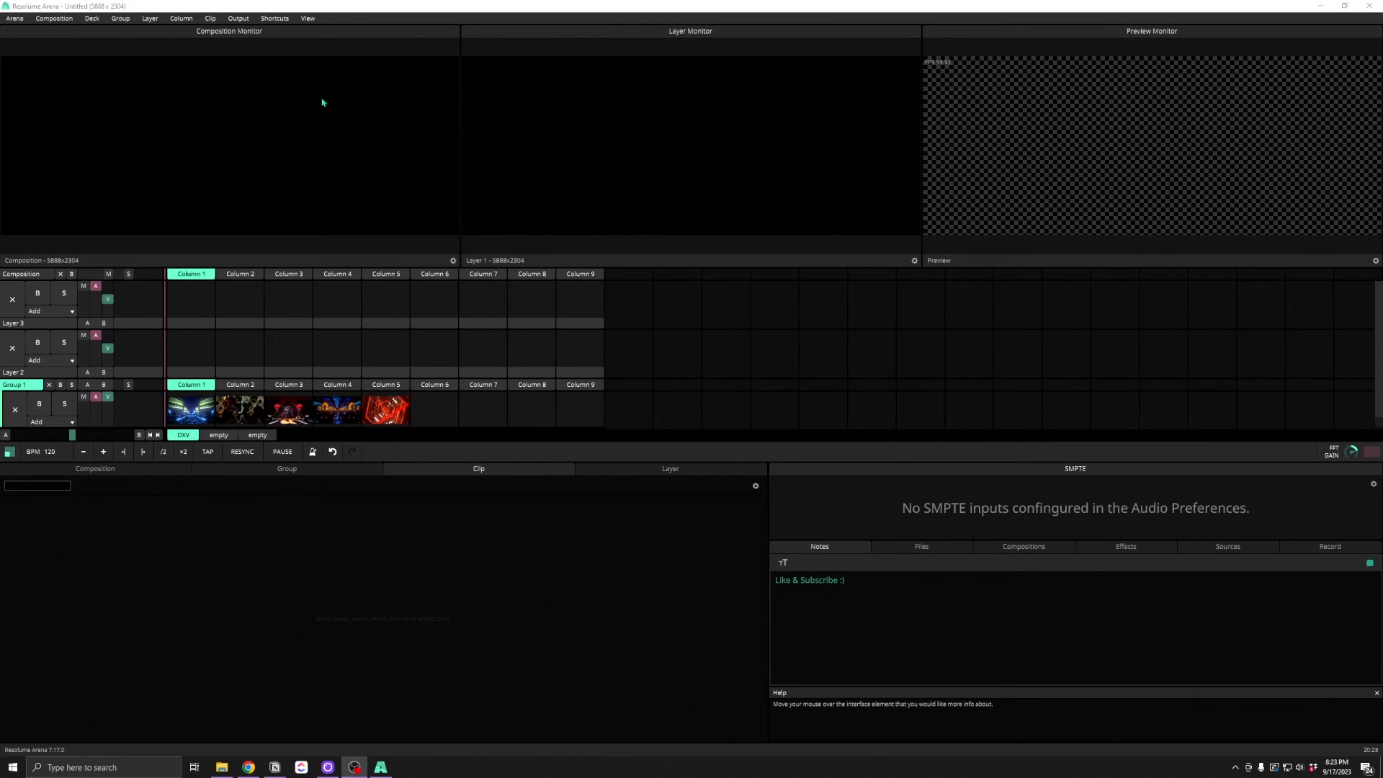
left_click(309, 19)
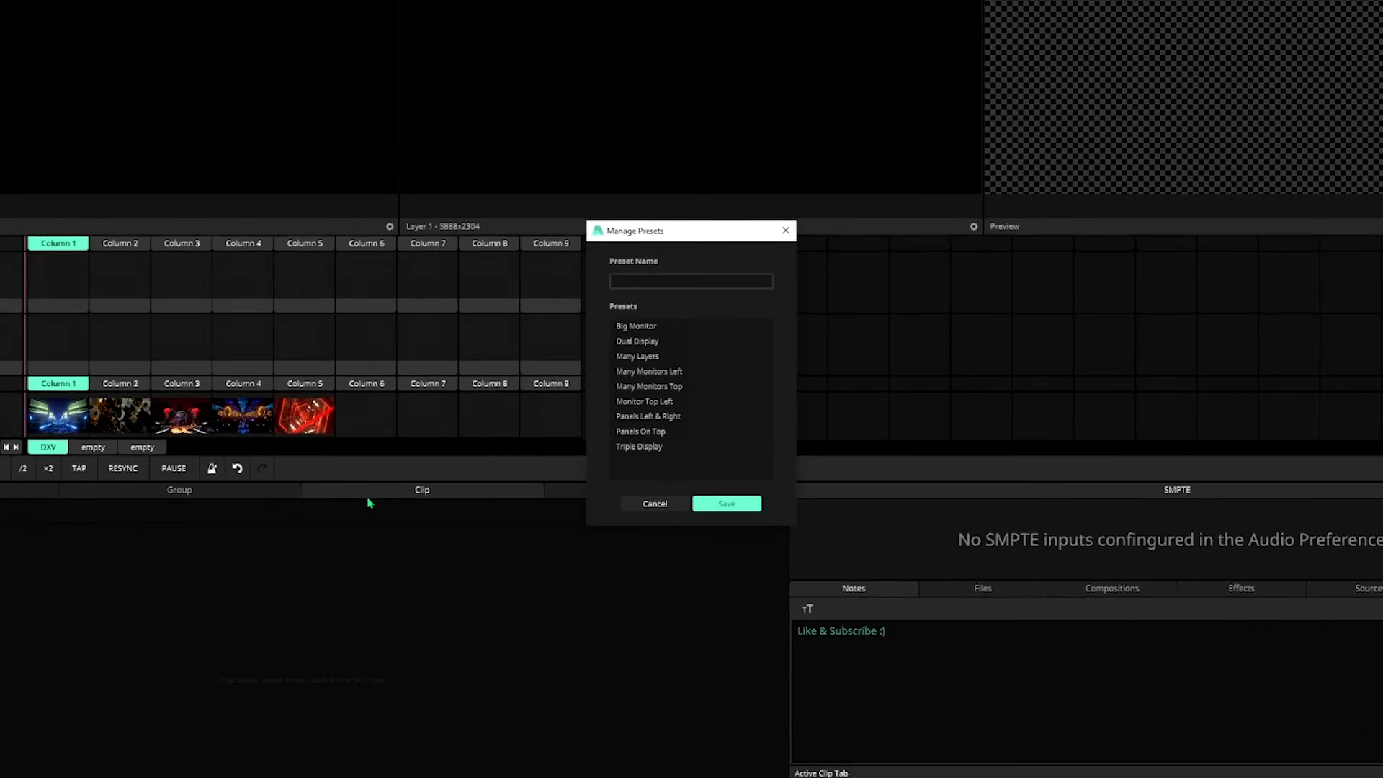
Name the new layout preset starting "Seans S" for saving
type("Seans S")
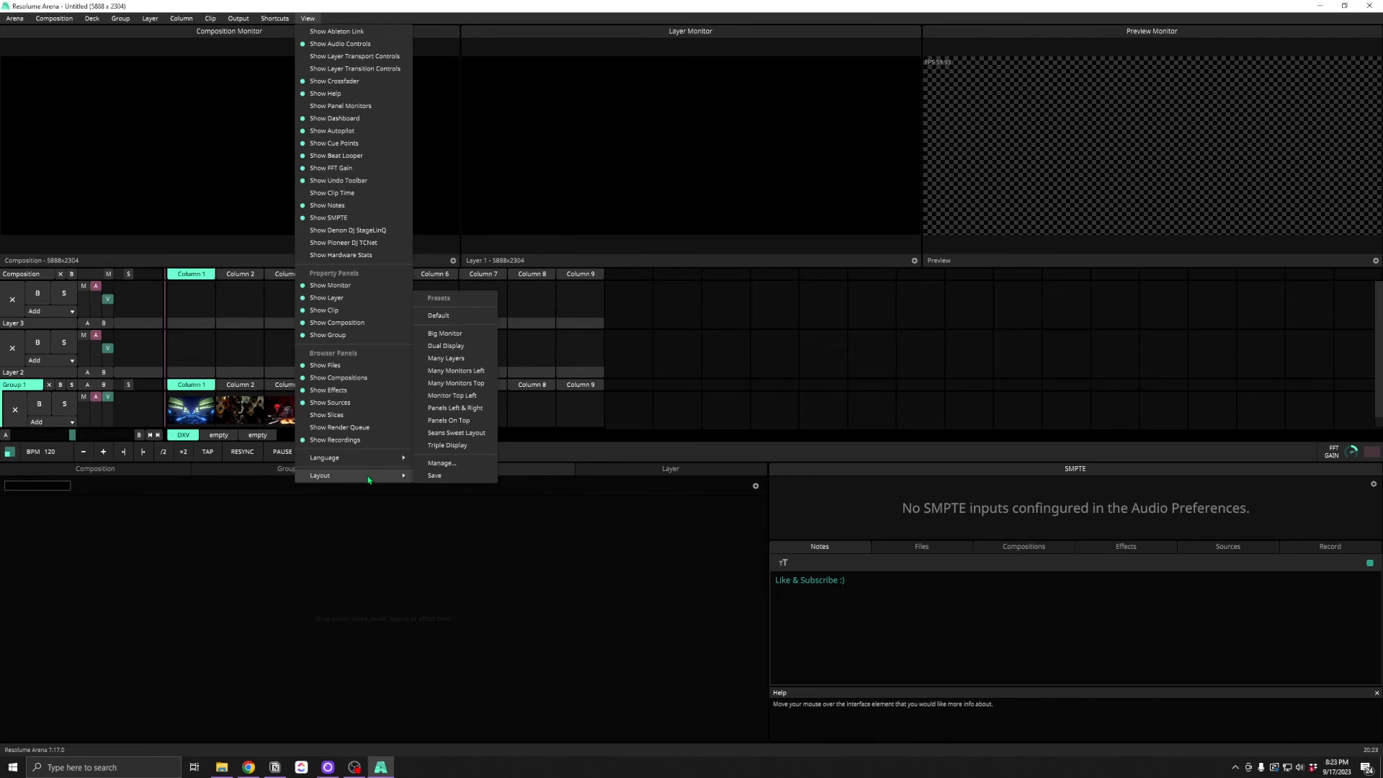
mouse_move(455, 432)
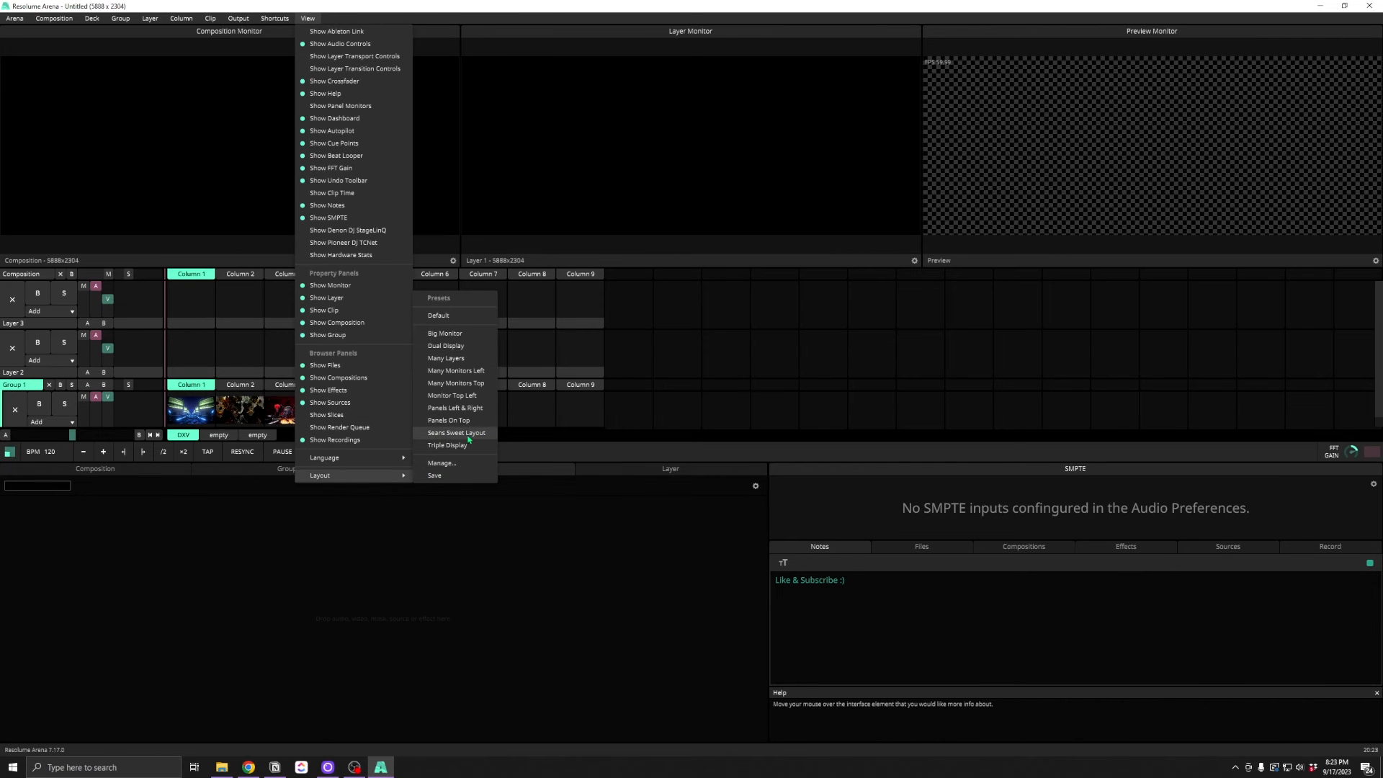
mouse_move(459, 441)
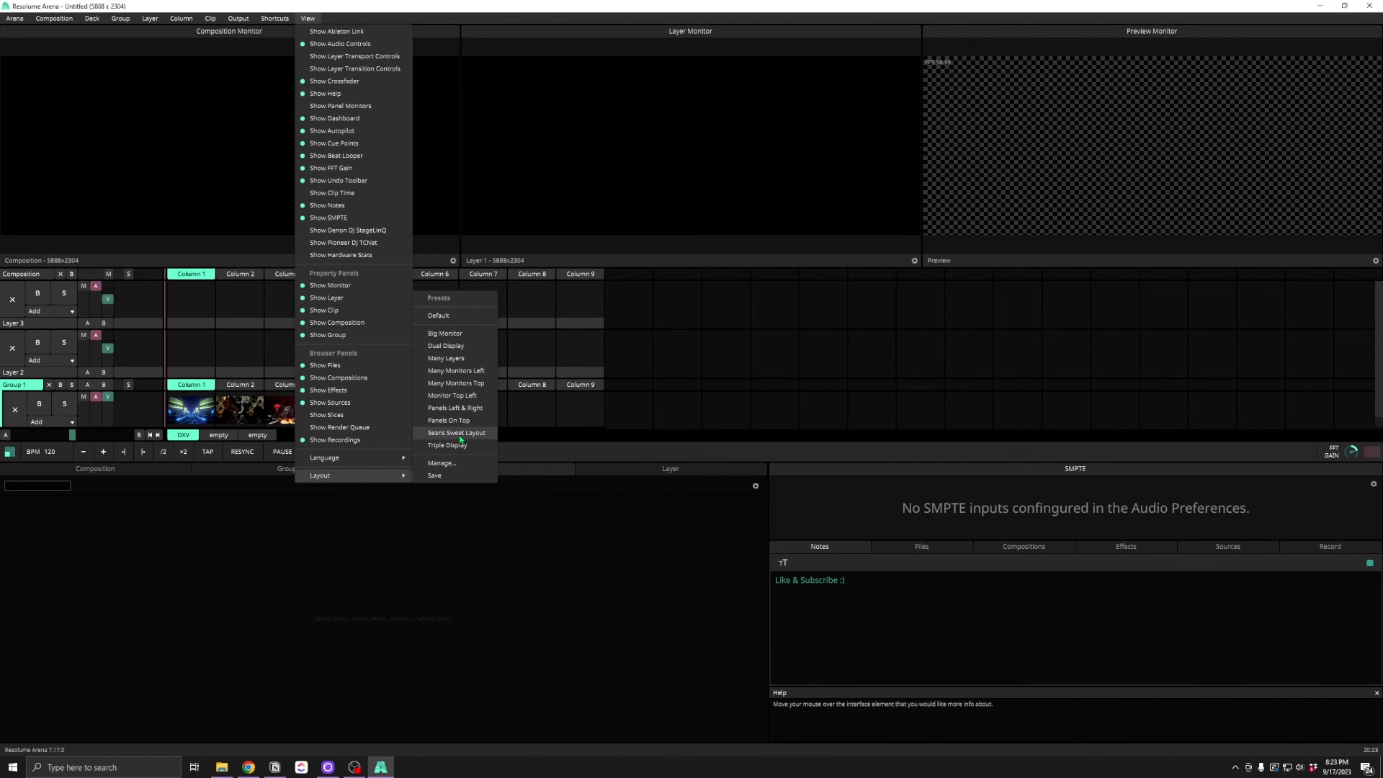